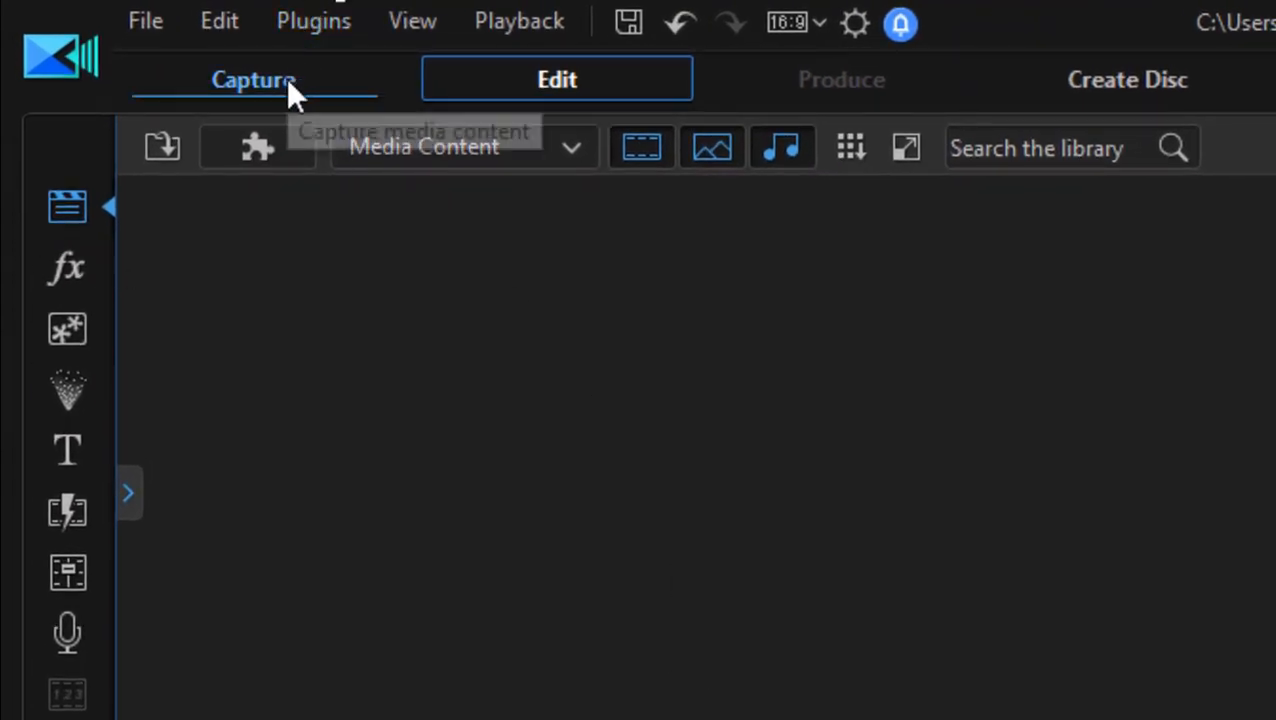
mouse_move(290, 90)
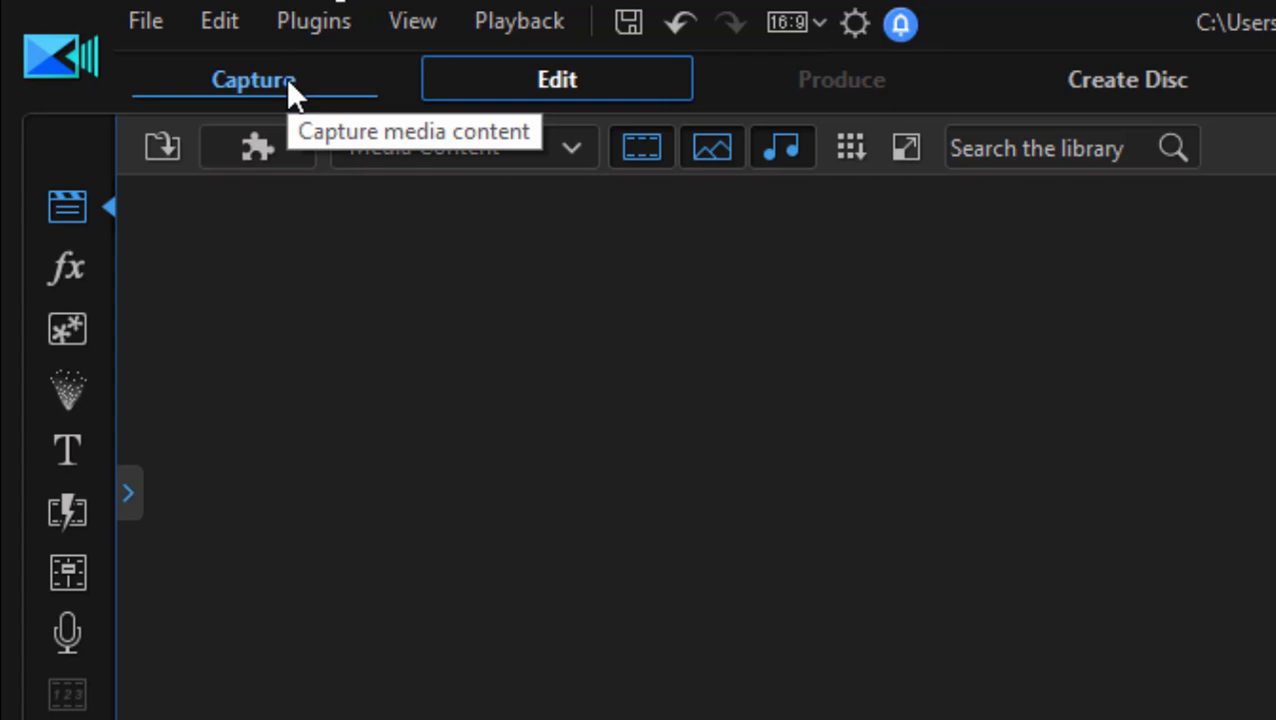
Switch PowerDirector to the Capture workspace
left_click(252, 78)
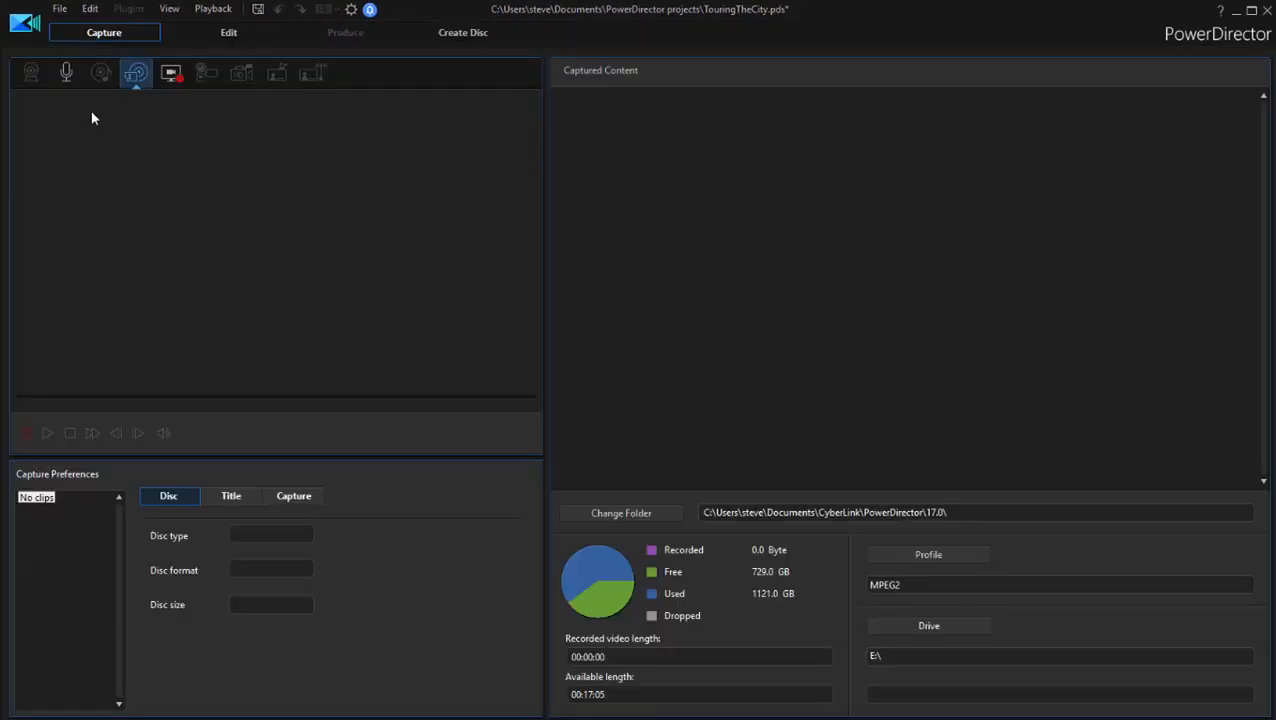
mouse_move(380, 90)
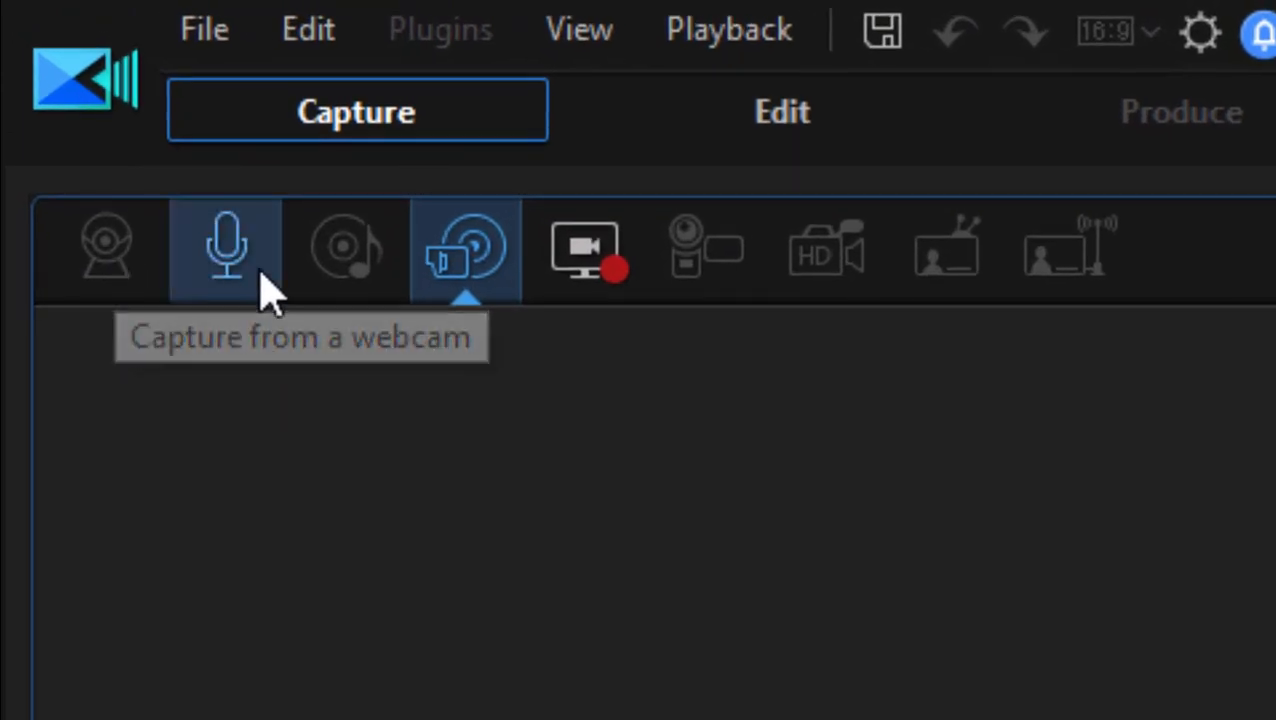
mouse_move(1150, 290)
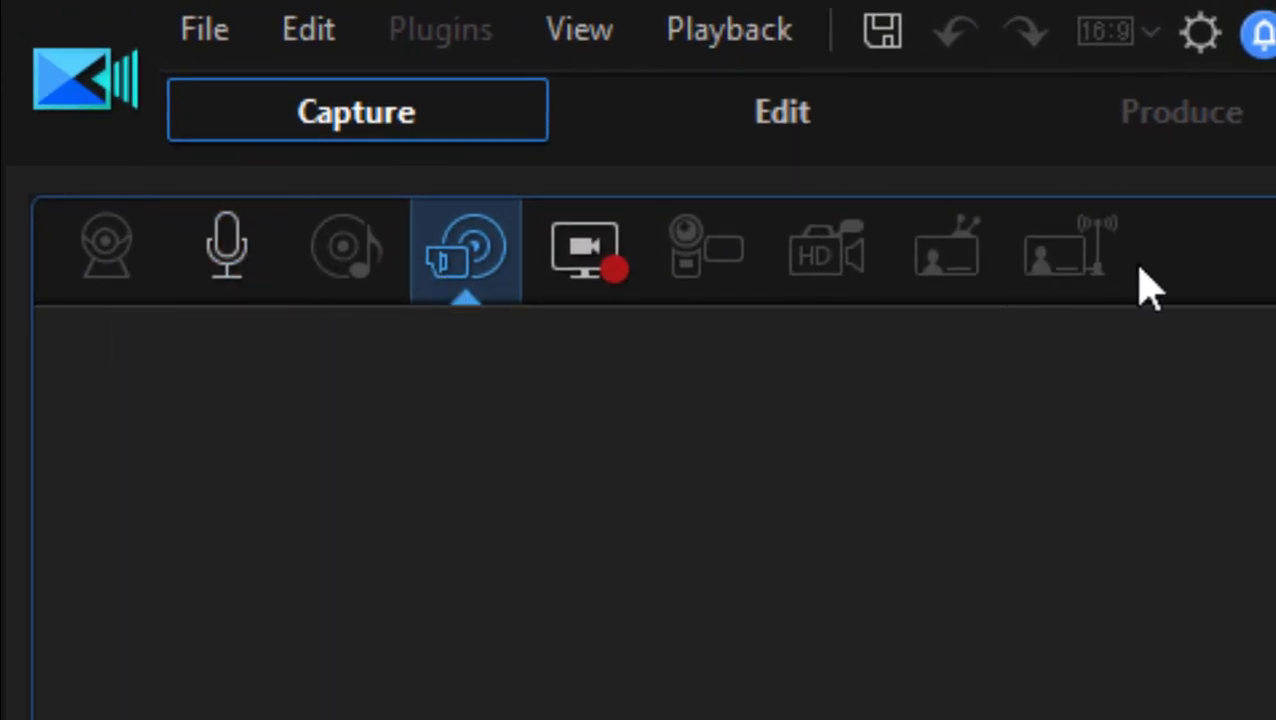
mouse_move(1072, 290)
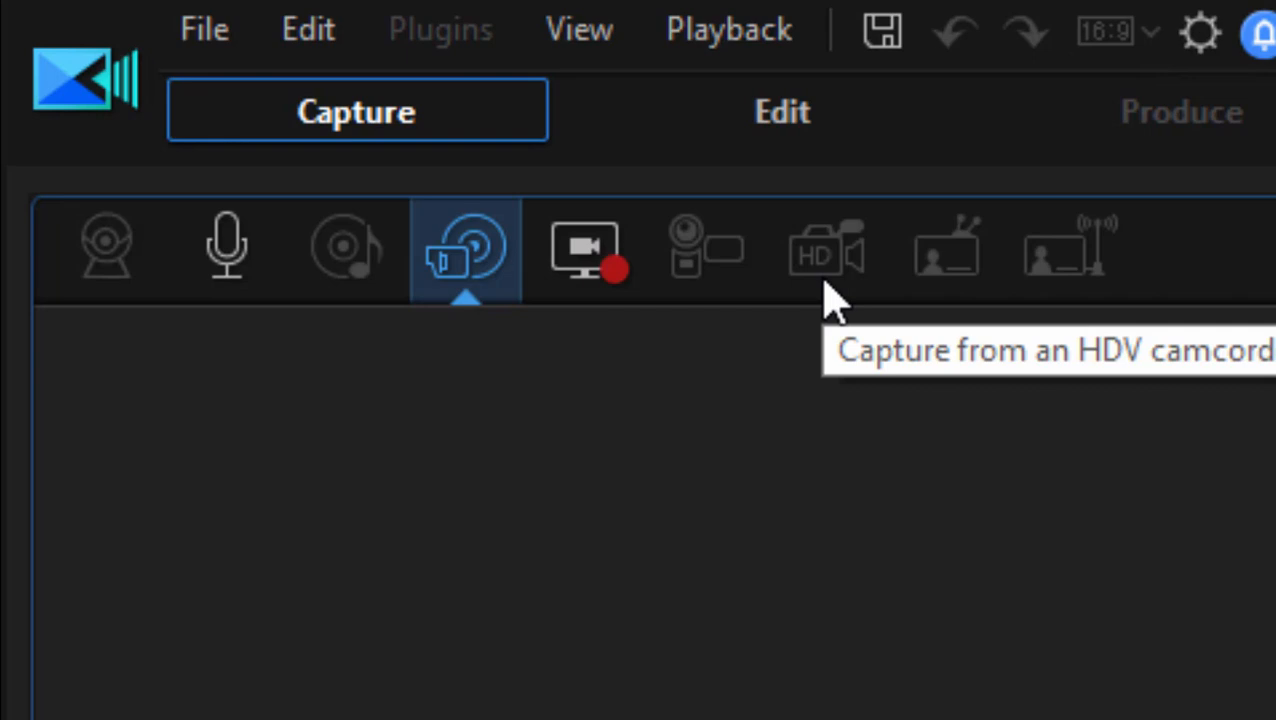
mouse_move(856, 304)
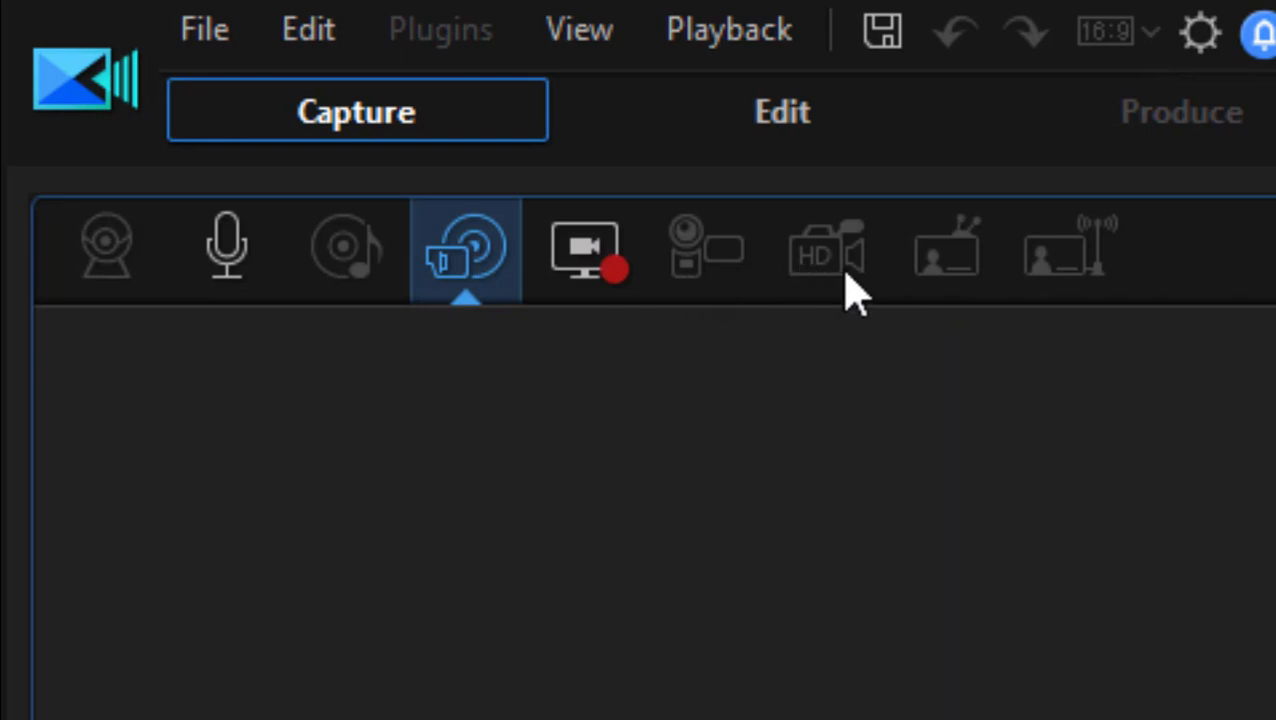
mouse_move(720, 260)
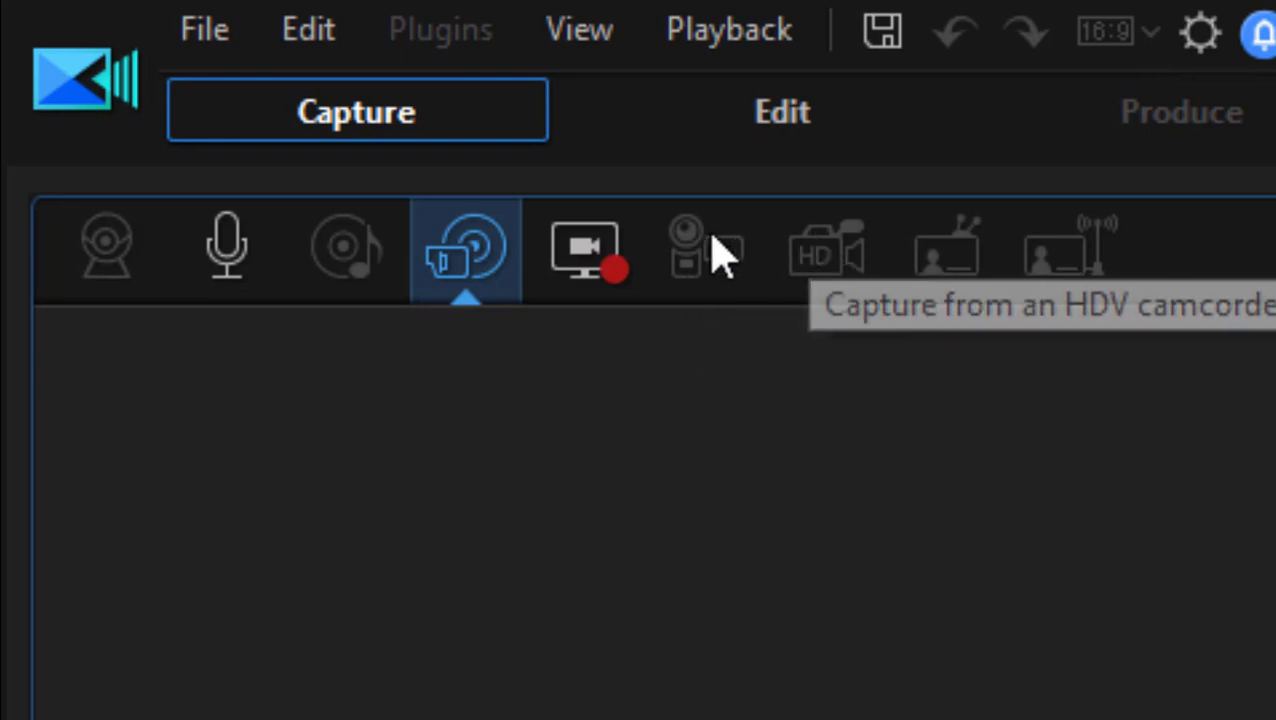
mouse_move(862, 324)
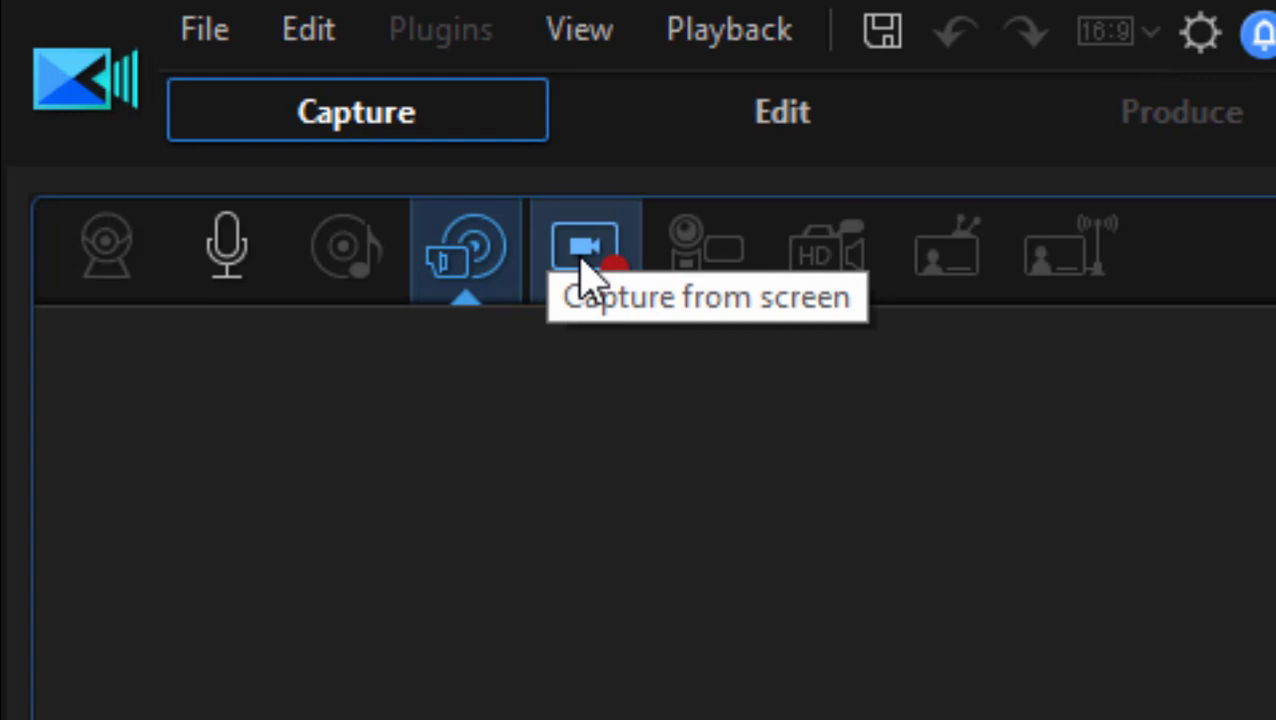
mouse_move(620, 290)
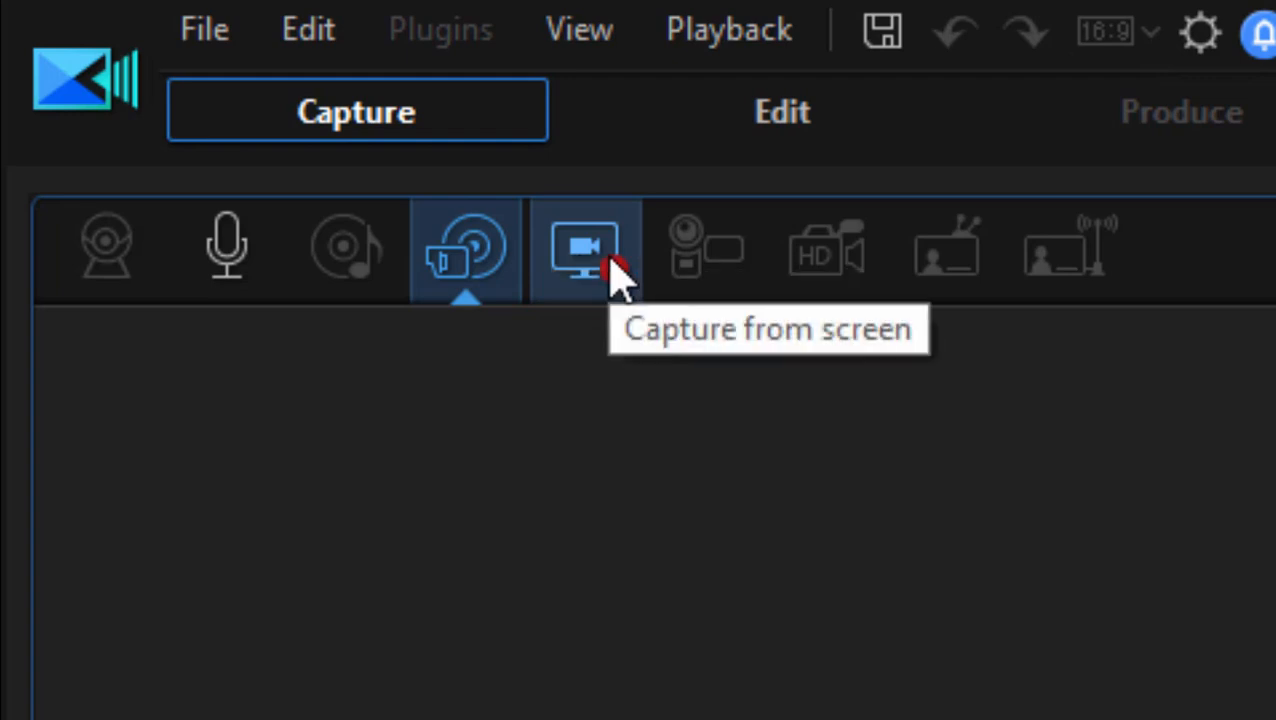
mouse_move(616, 284)
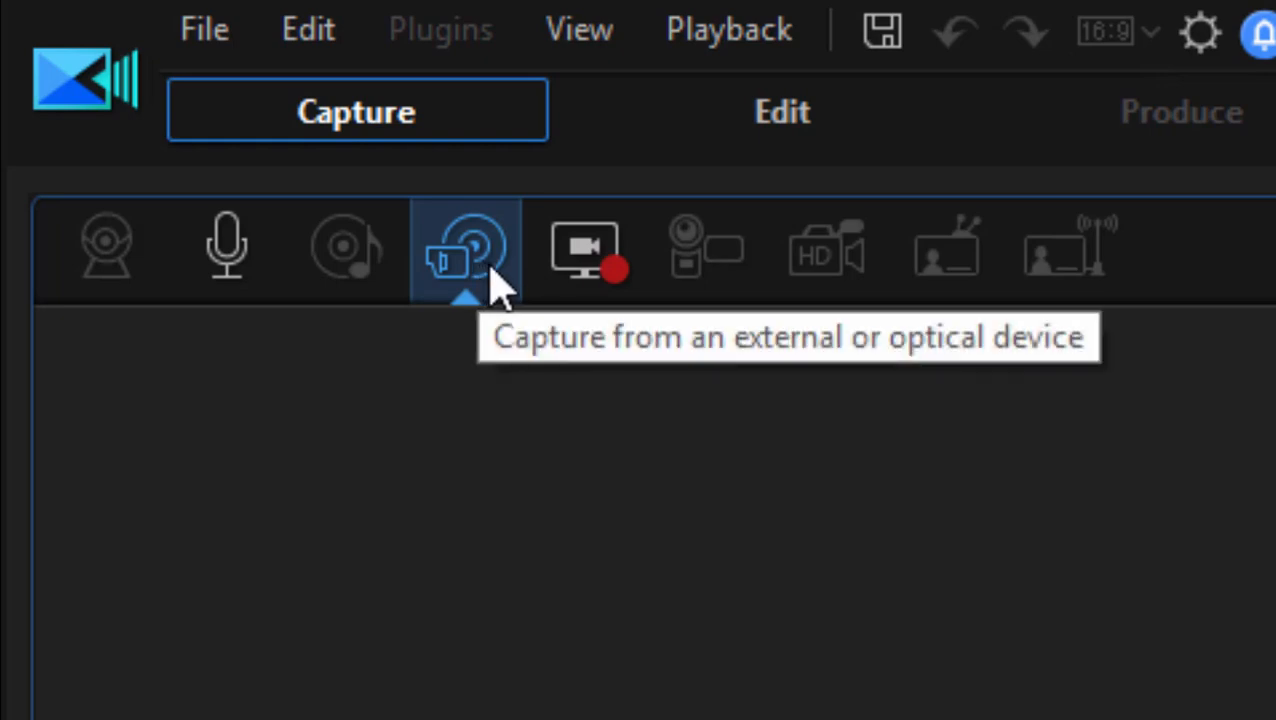
mouse_move(504, 270)
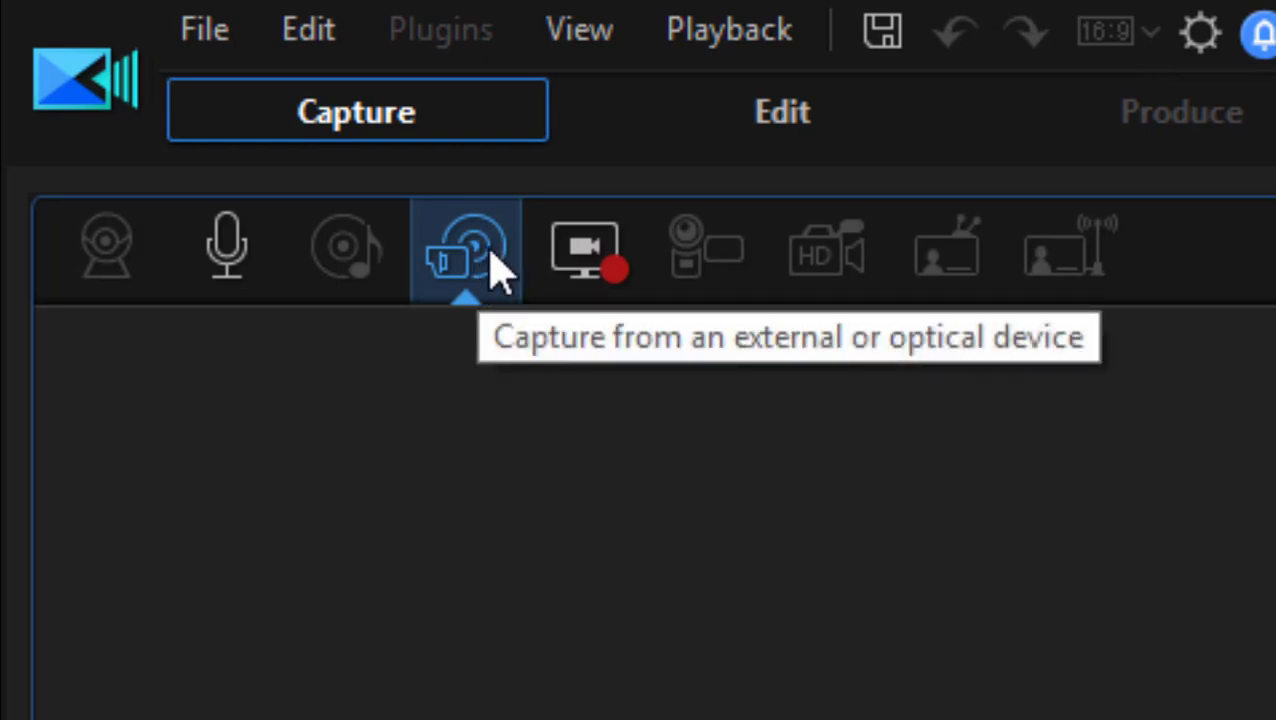
Choose external/optical device capture and select removable disk G: as the source drive
left_click(464, 250)
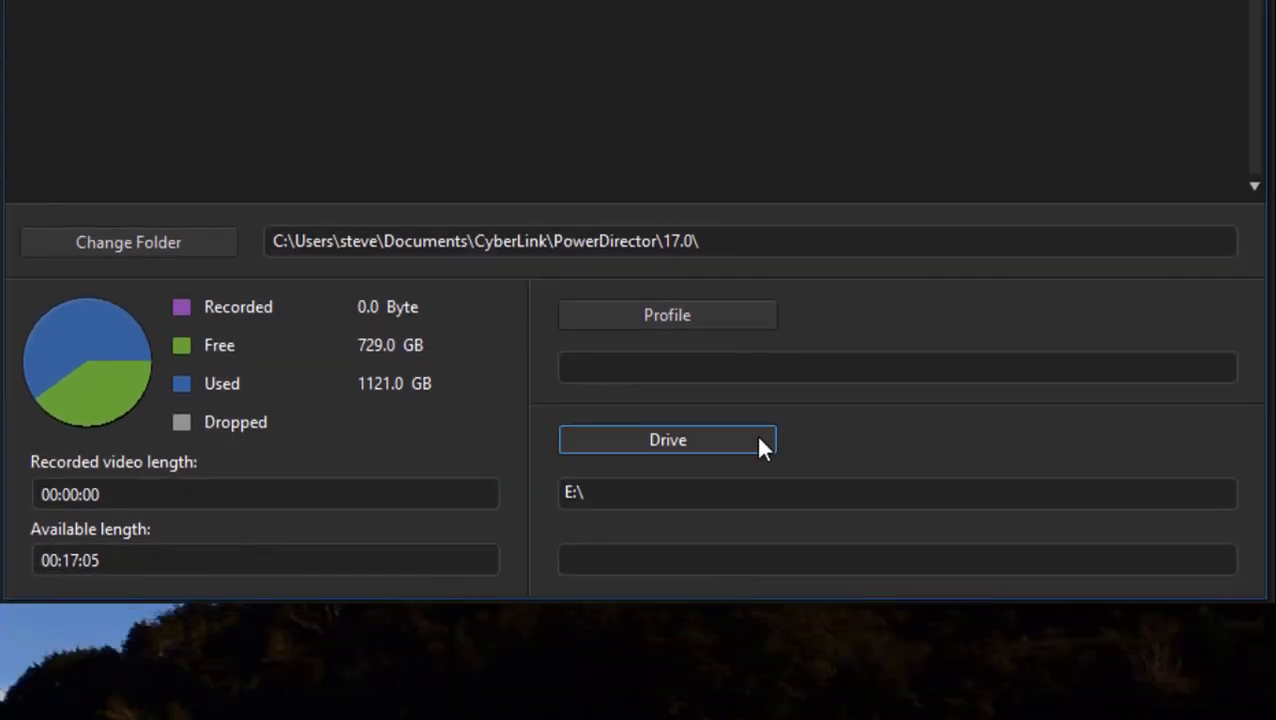
left_click(668, 440)
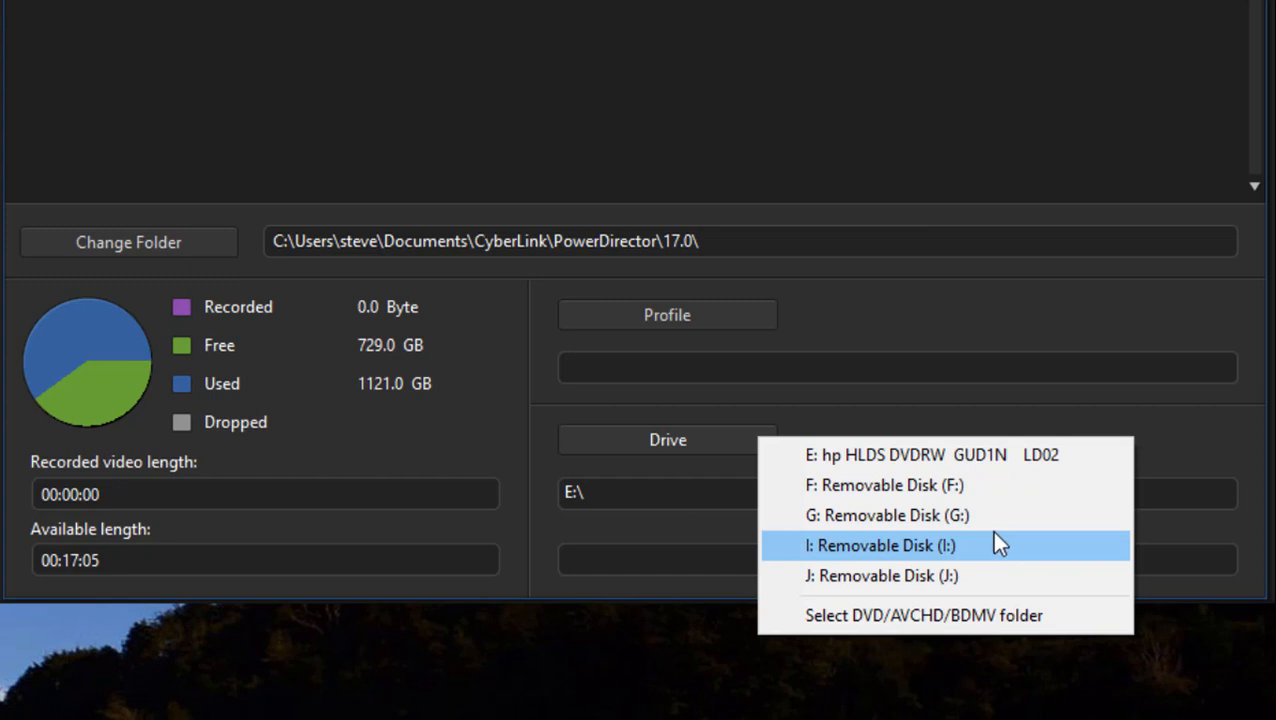
mouse_move(1176, 524)
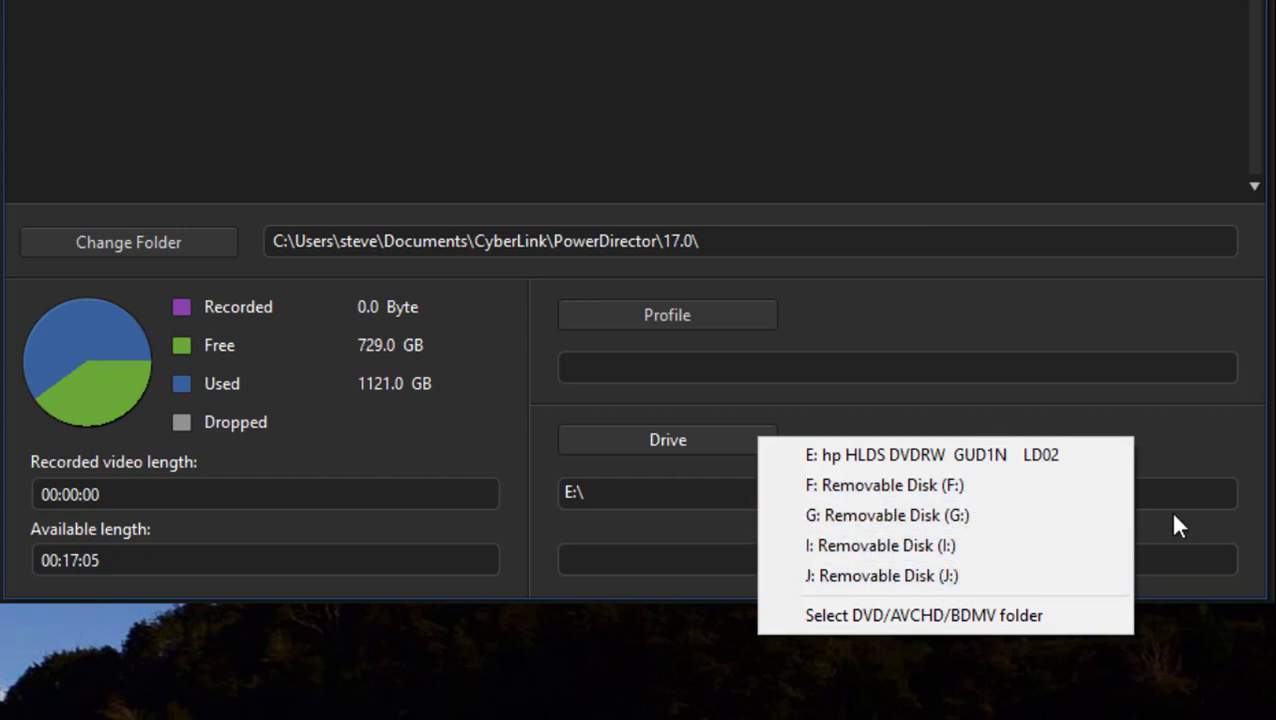
mouse_move(1056, 520)
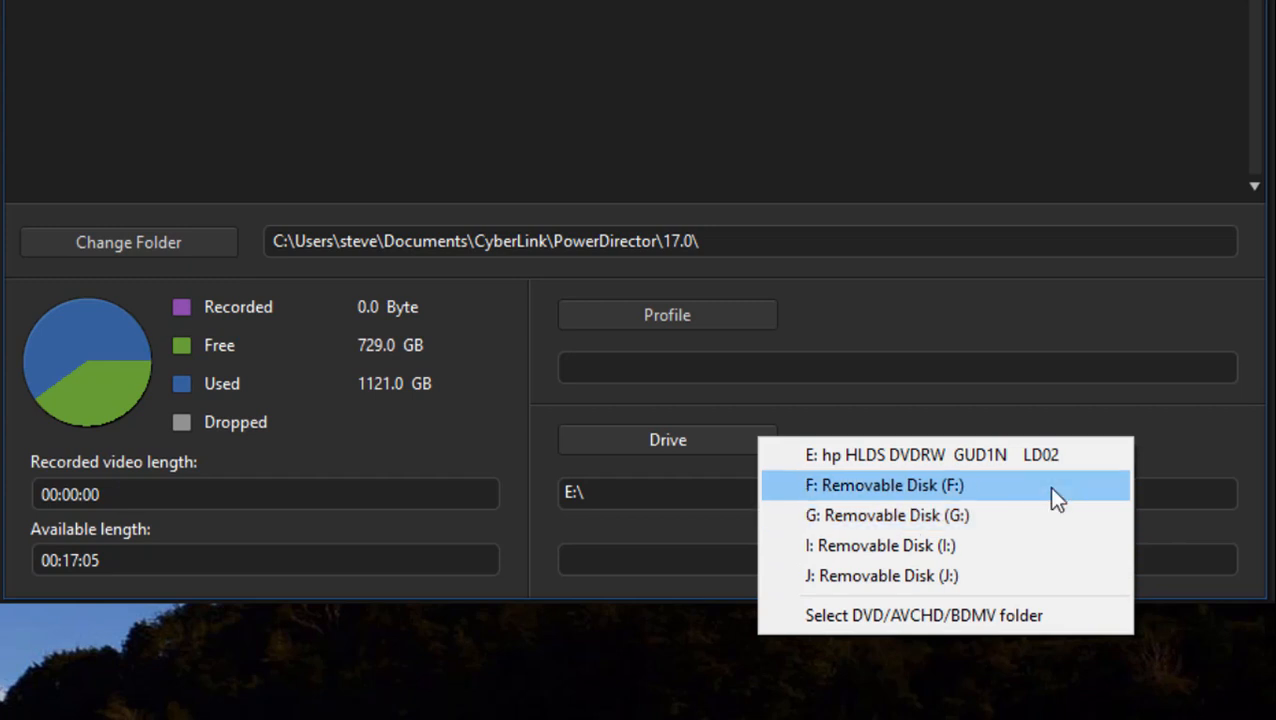
mouse_move(996, 528)
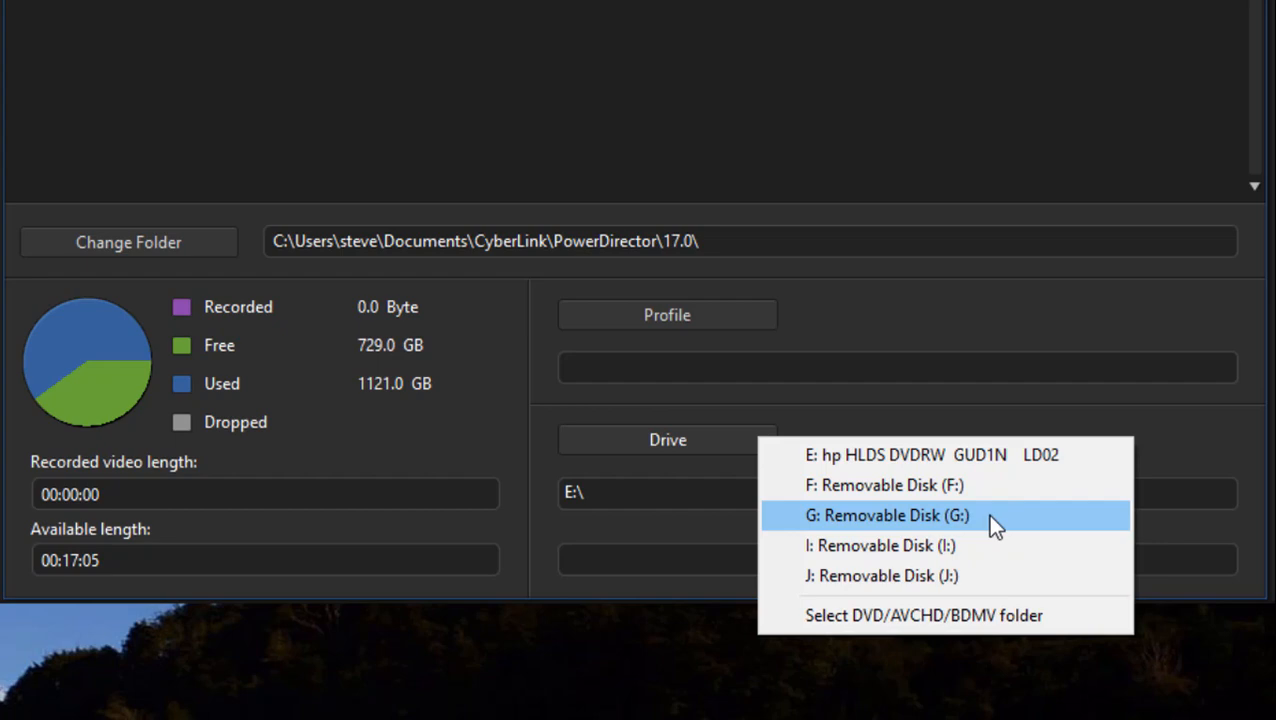
left_click(888, 516)
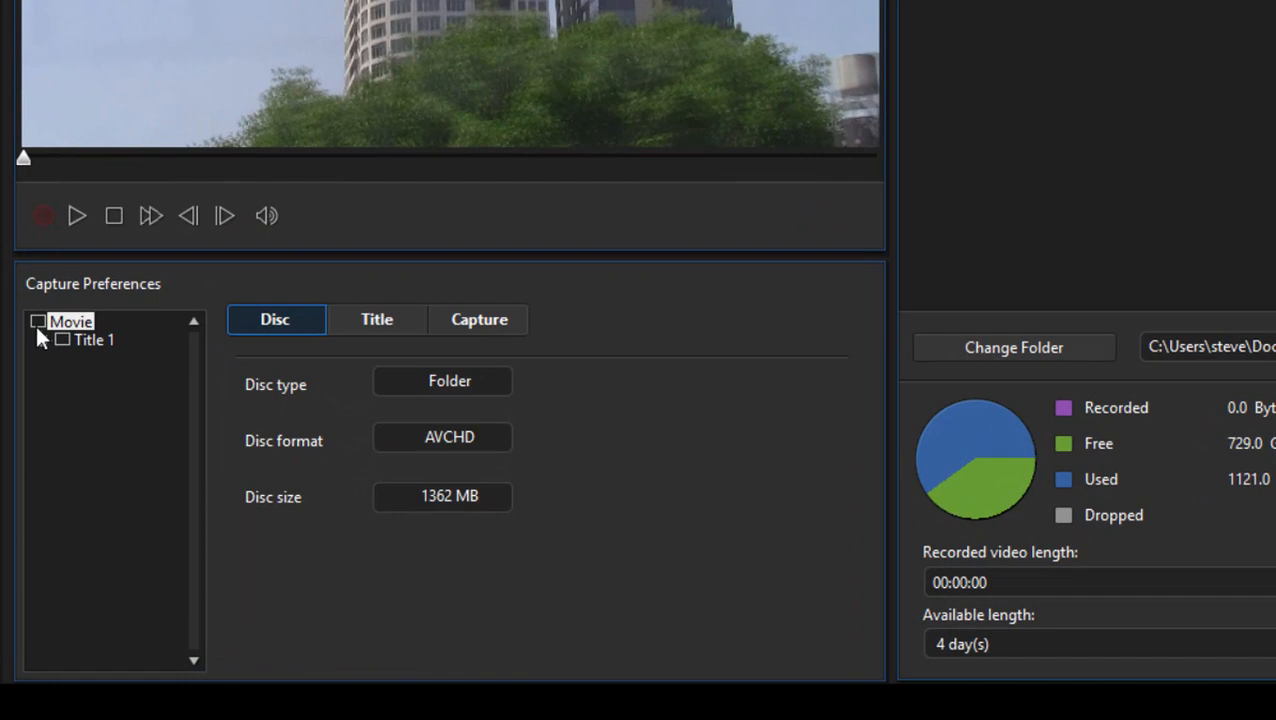
mouse_move(44, 344)
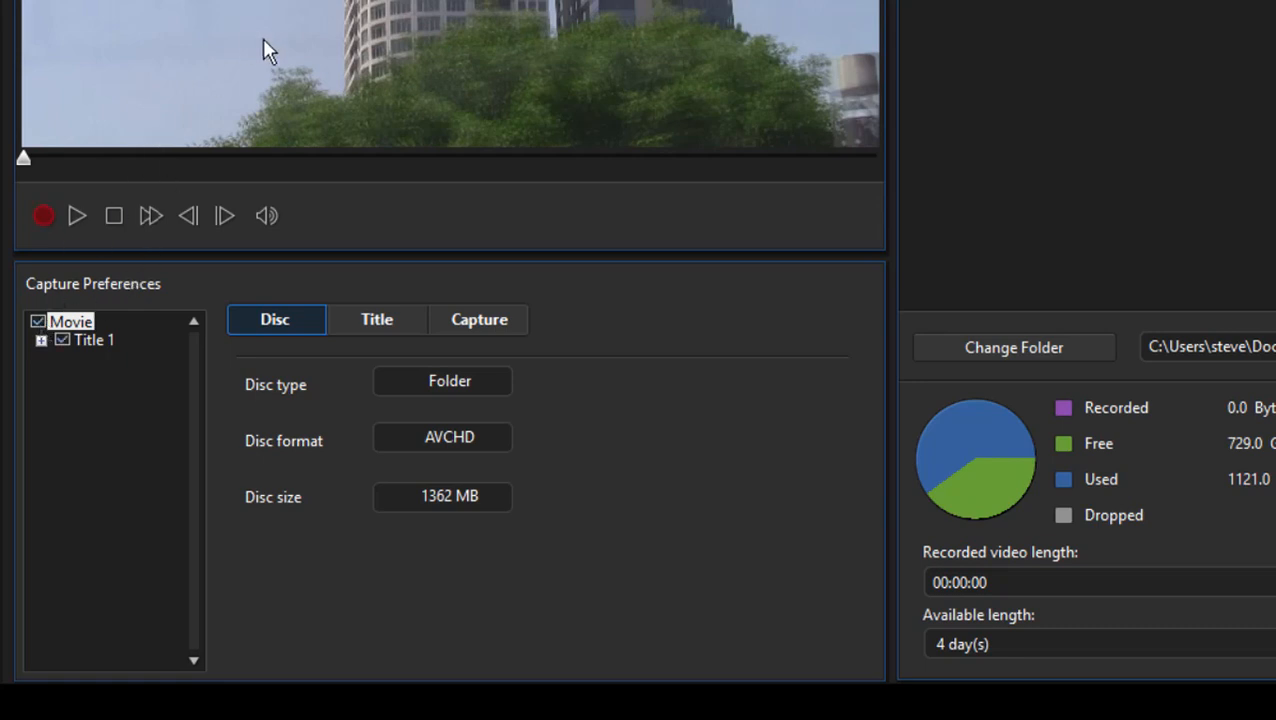
Expand Title 1 to show its chapters and play then stop the AVCHD preview
left_click(42, 344)
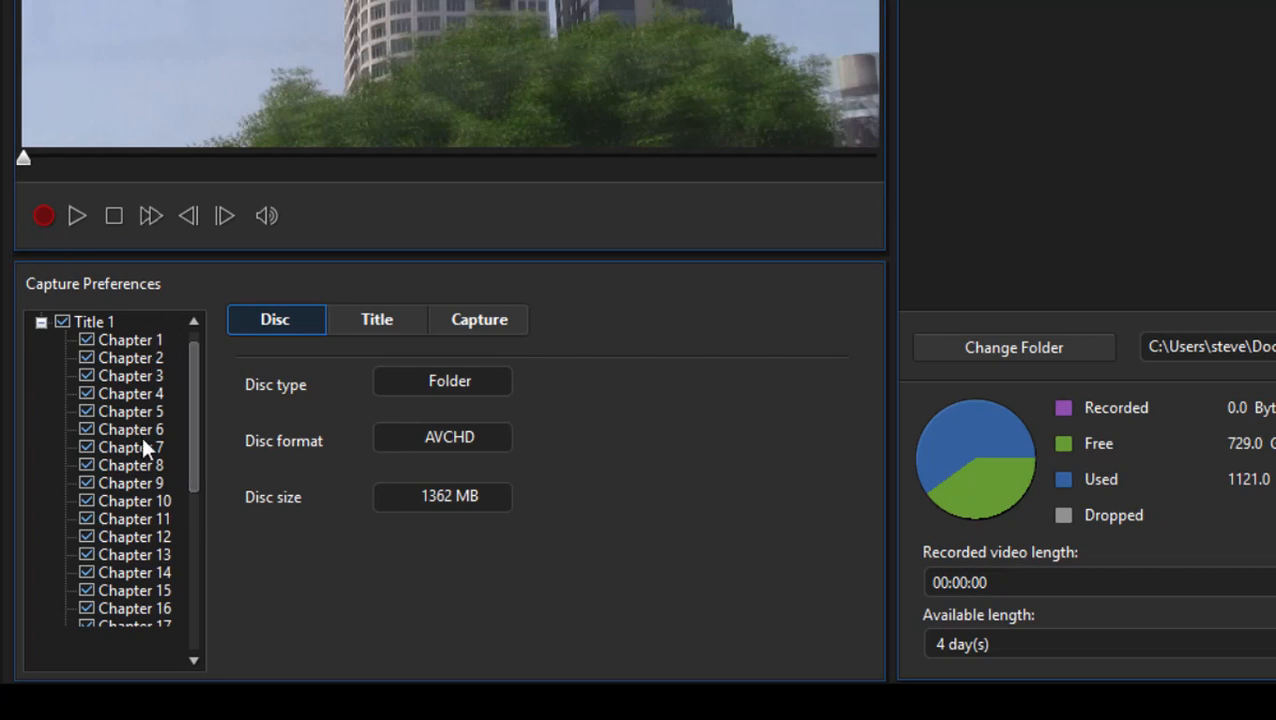
mouse_move(196, 482)
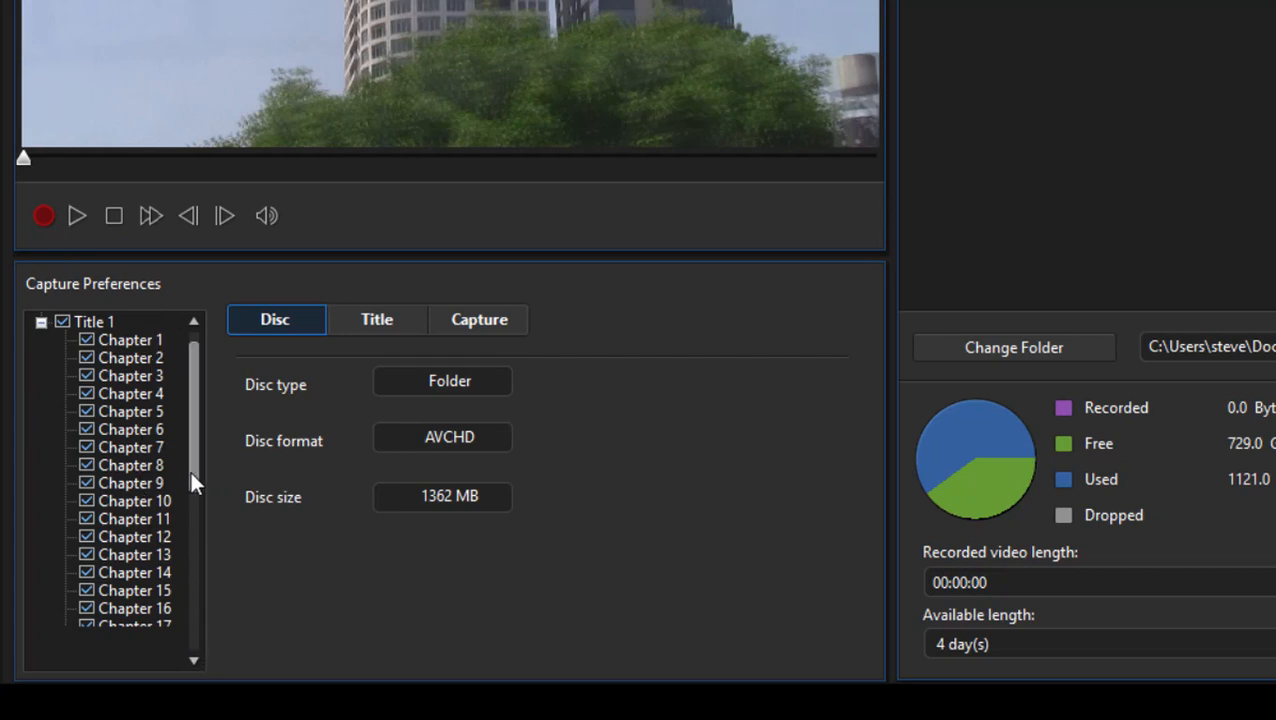
mouse_move(76, 216)
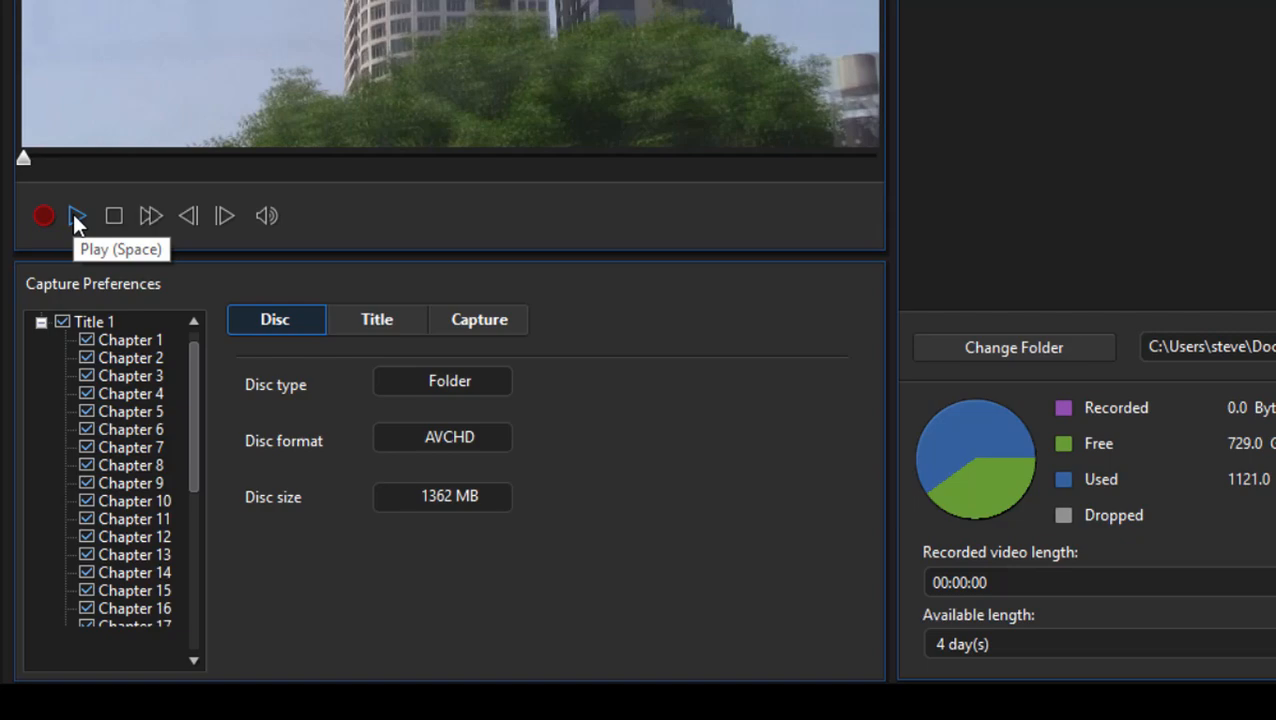
left_click(76, 216)
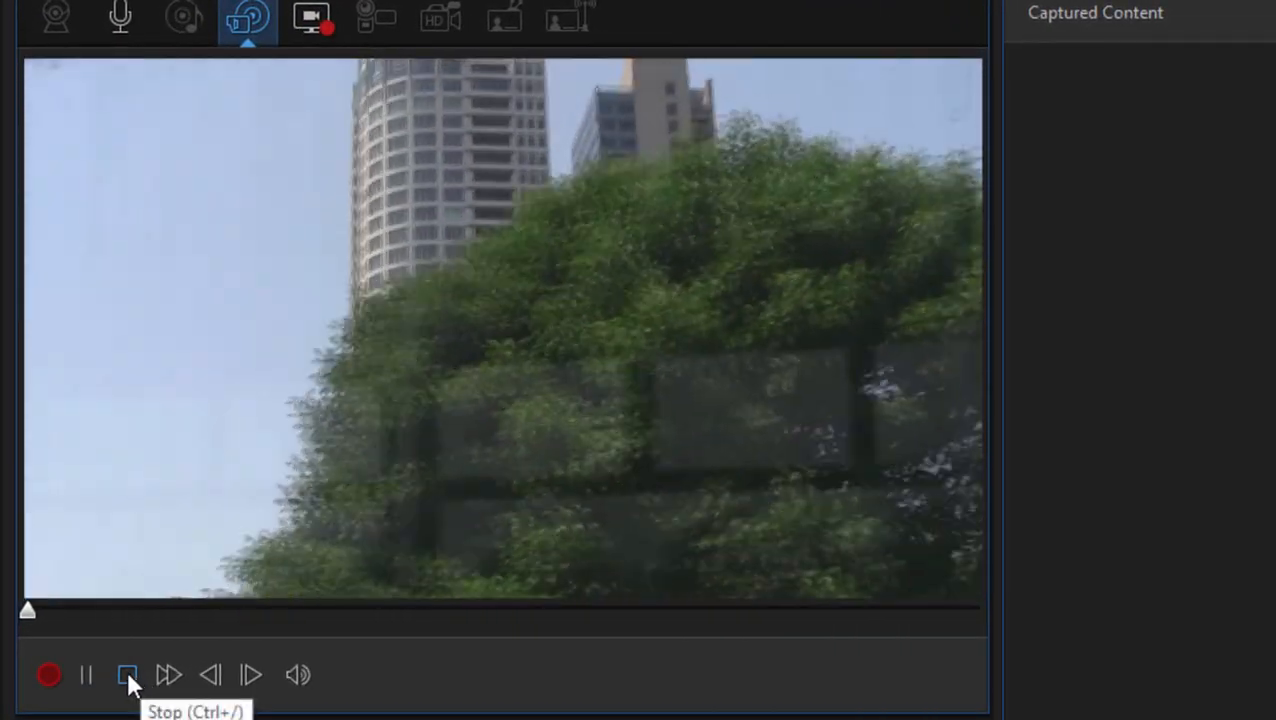
left_click(128, 672)
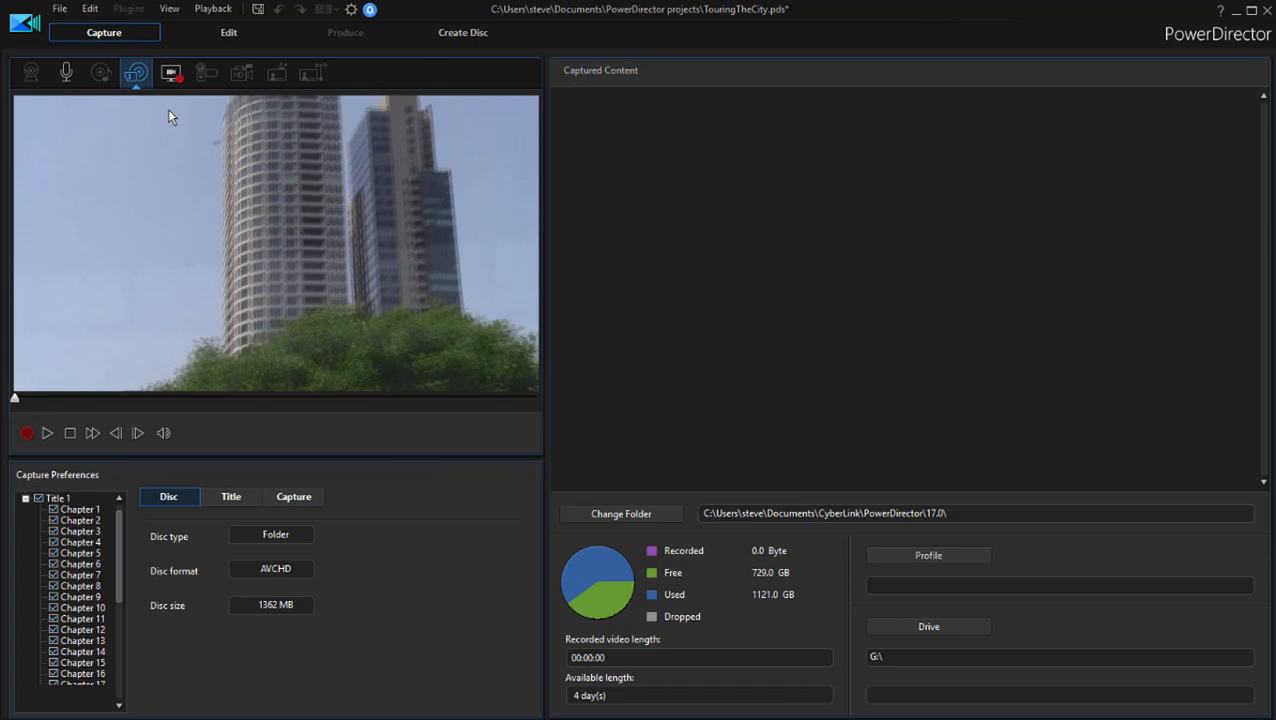
Switch from the Capture module to the Edit workspace
left_click(244, 32)
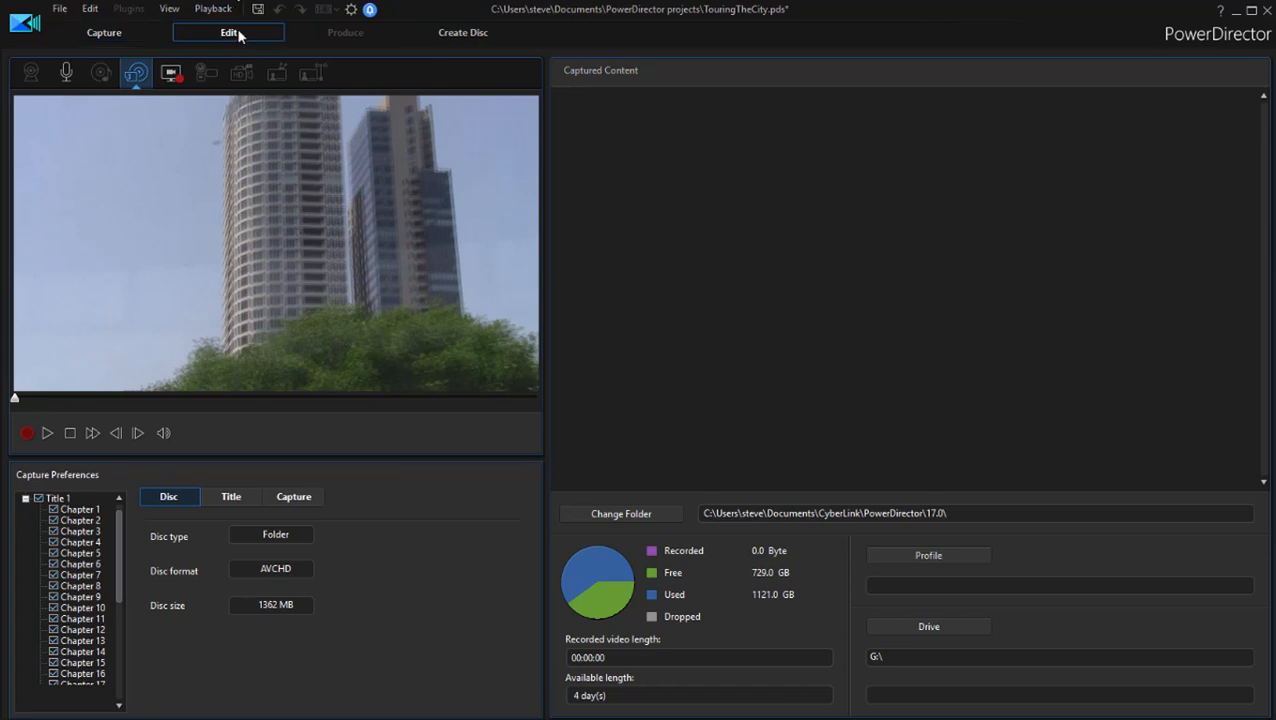
left_click(228, 32)
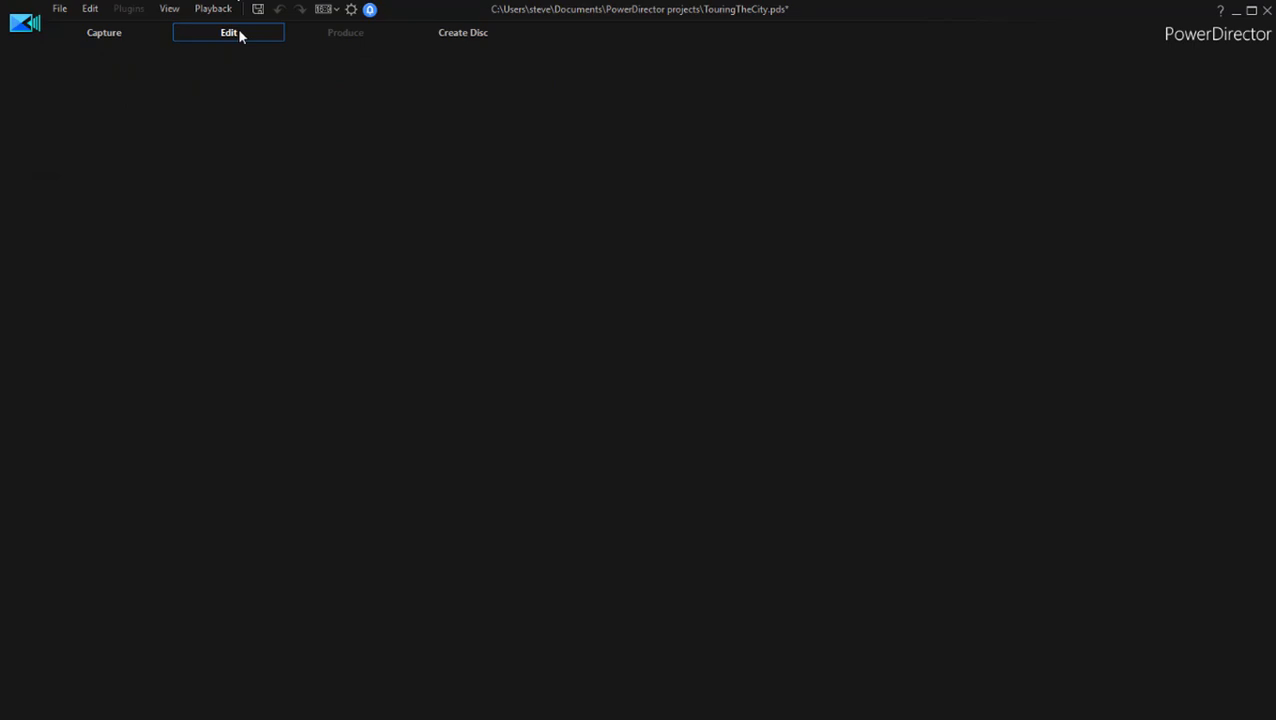
left_click(228, 32)
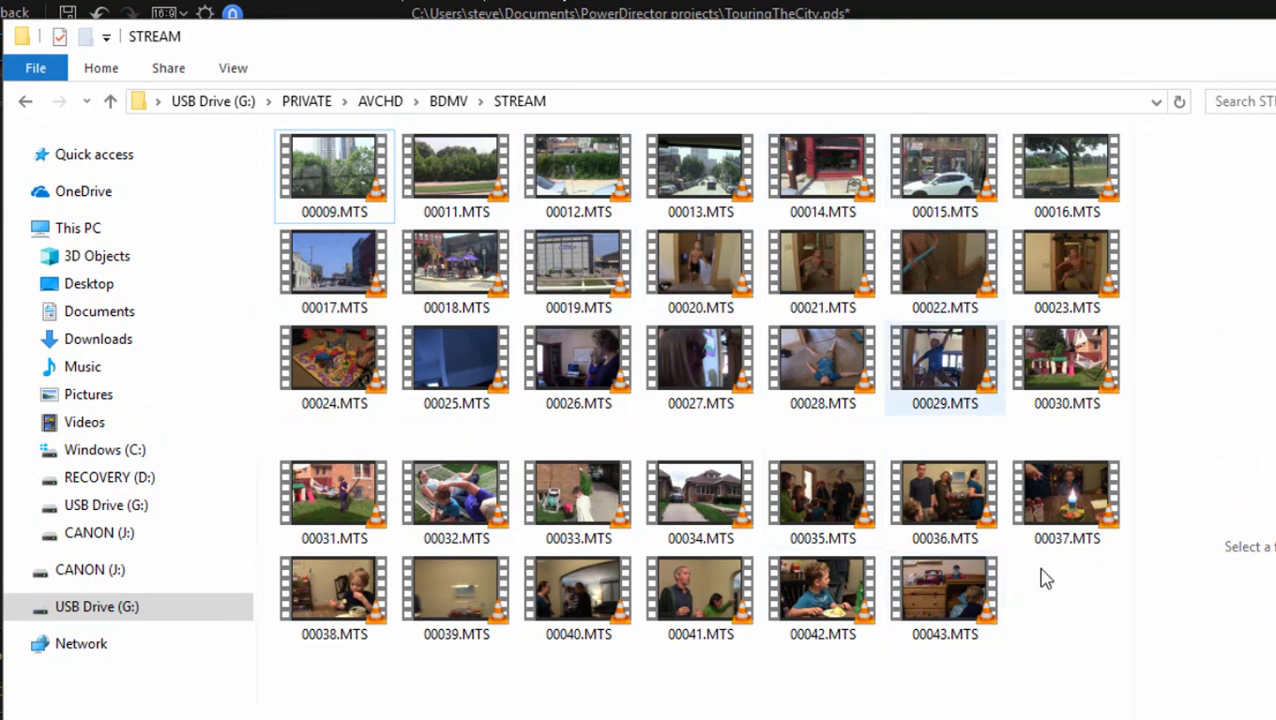
Paste the copied camcorder MTS clips from the USB drive into the Videos folder
left_click(360, 176)
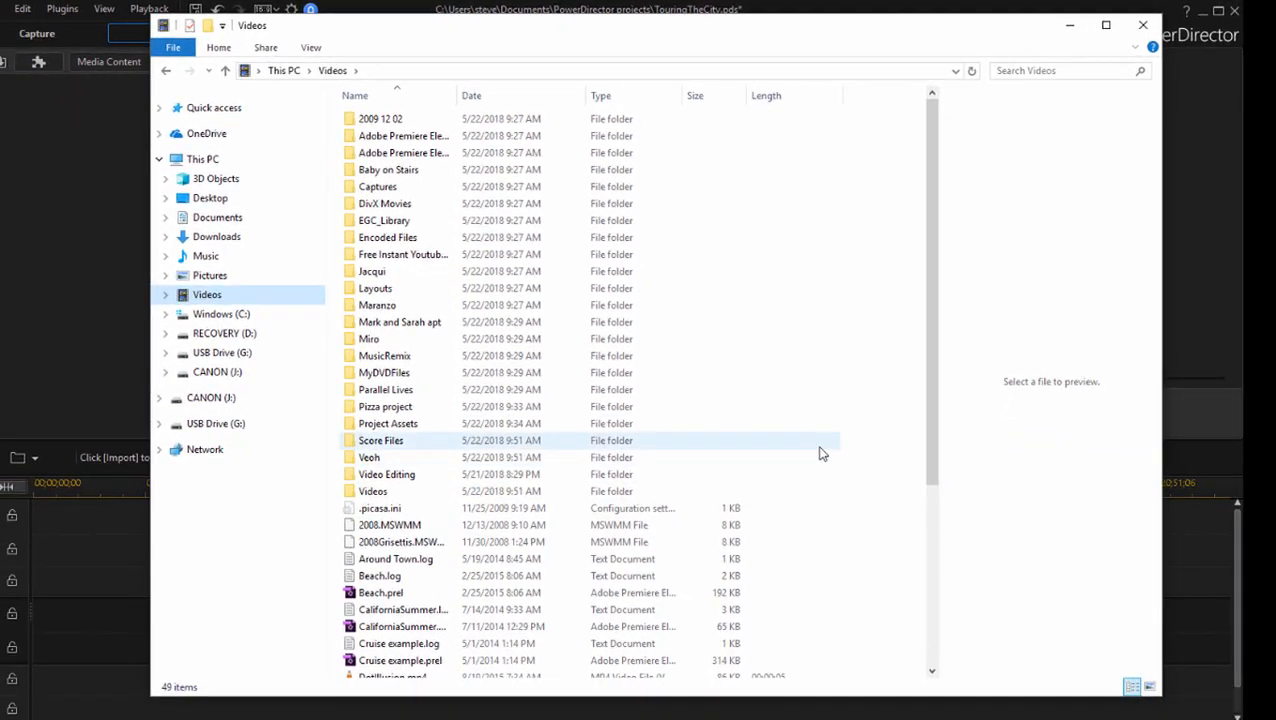
right_click(822, 452)
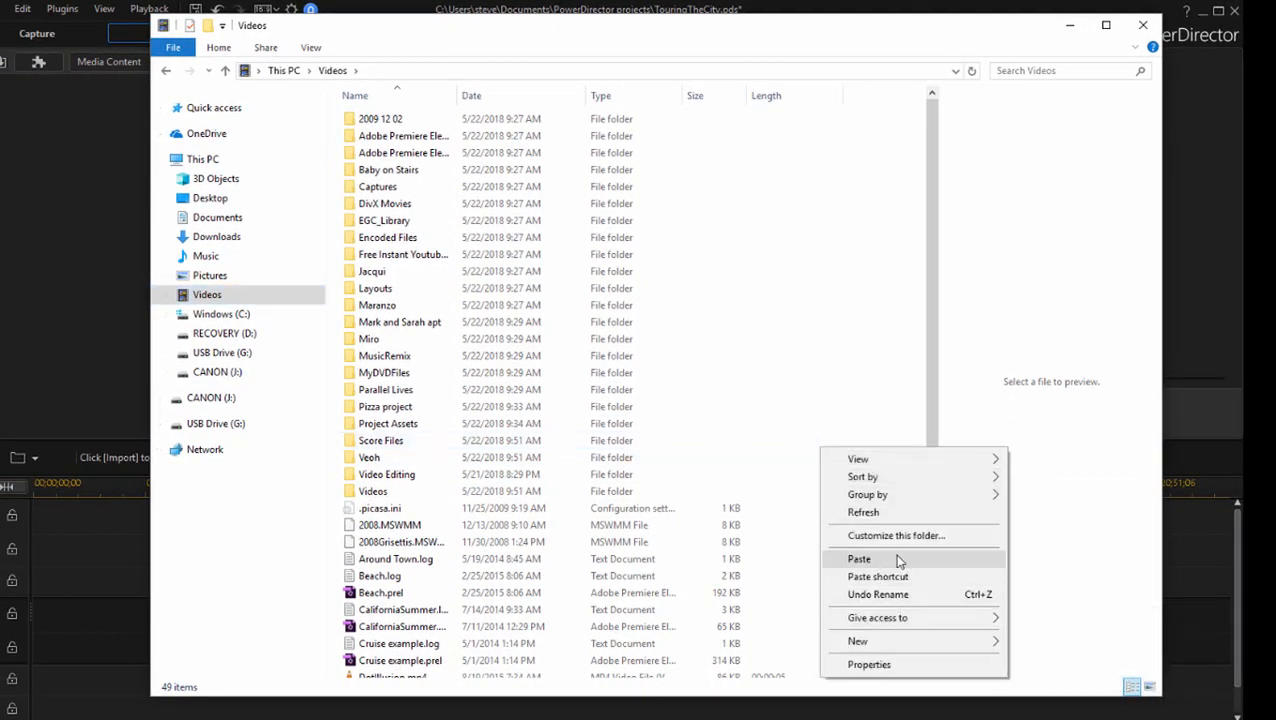
left_click(858, 558)
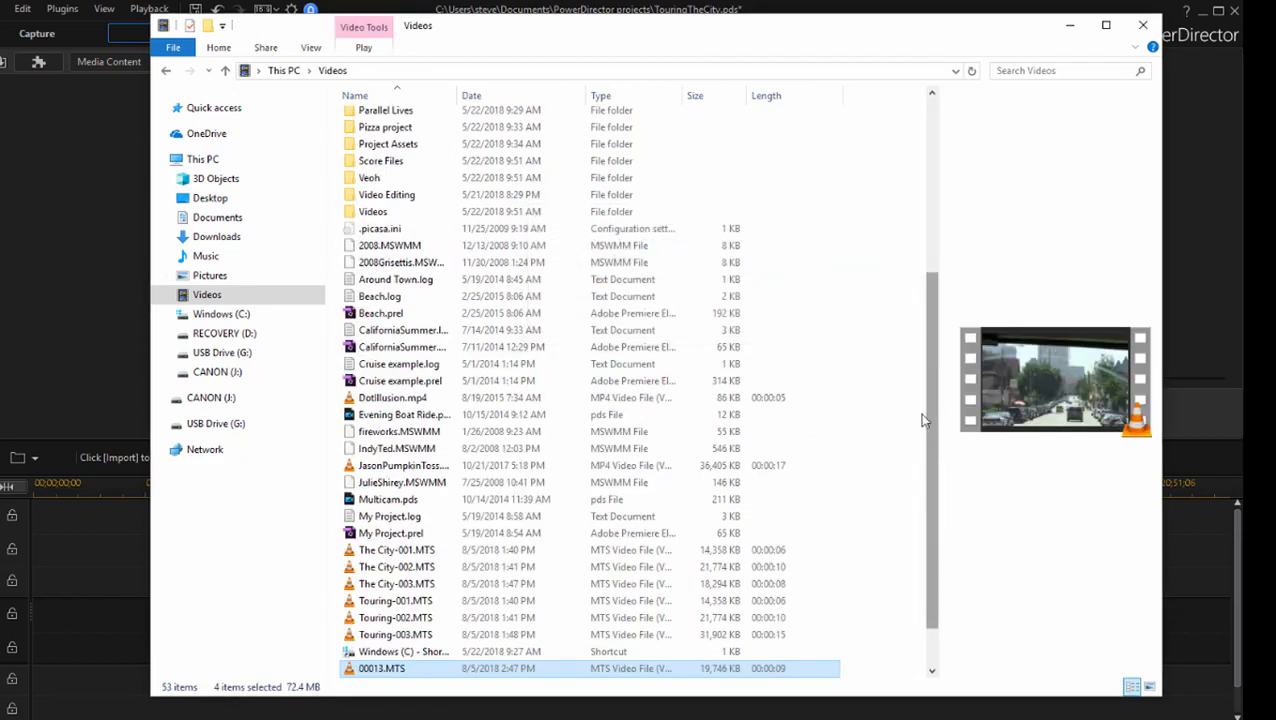
scroll("down", 3)
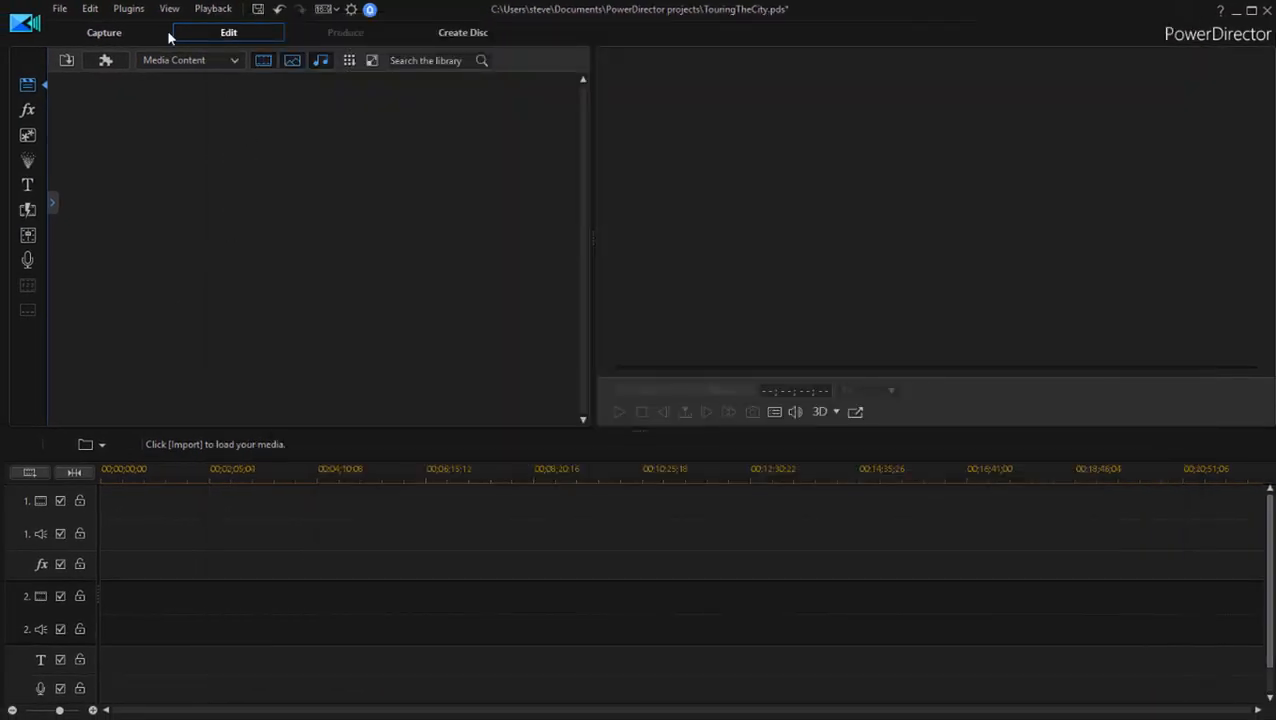
mouse_move(64, 62)
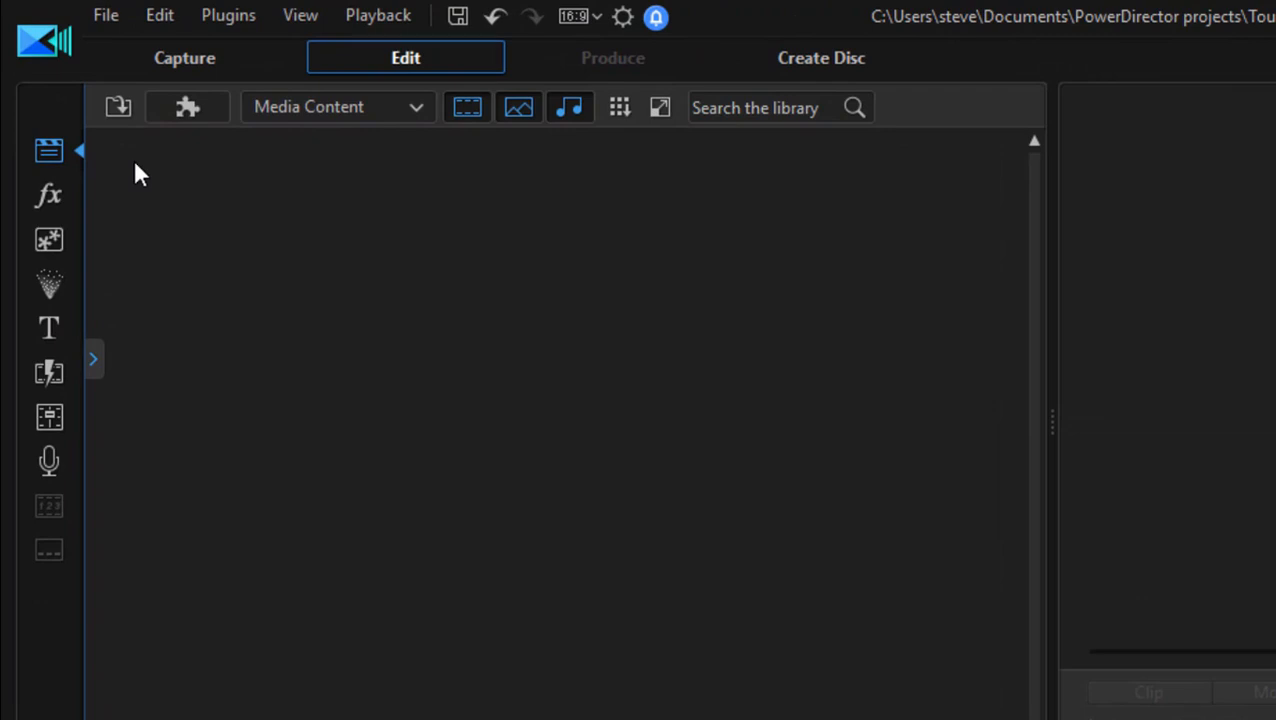
mouse_move(164, 174)
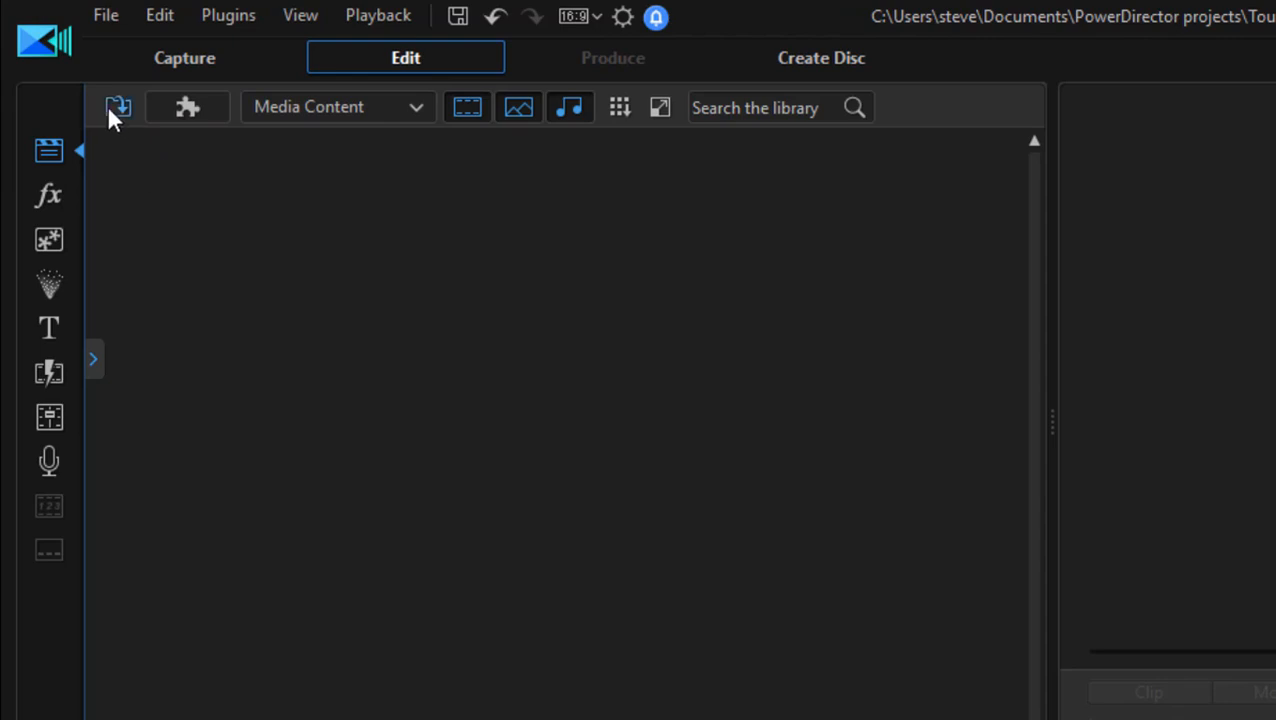
mouse_move(44, 152)
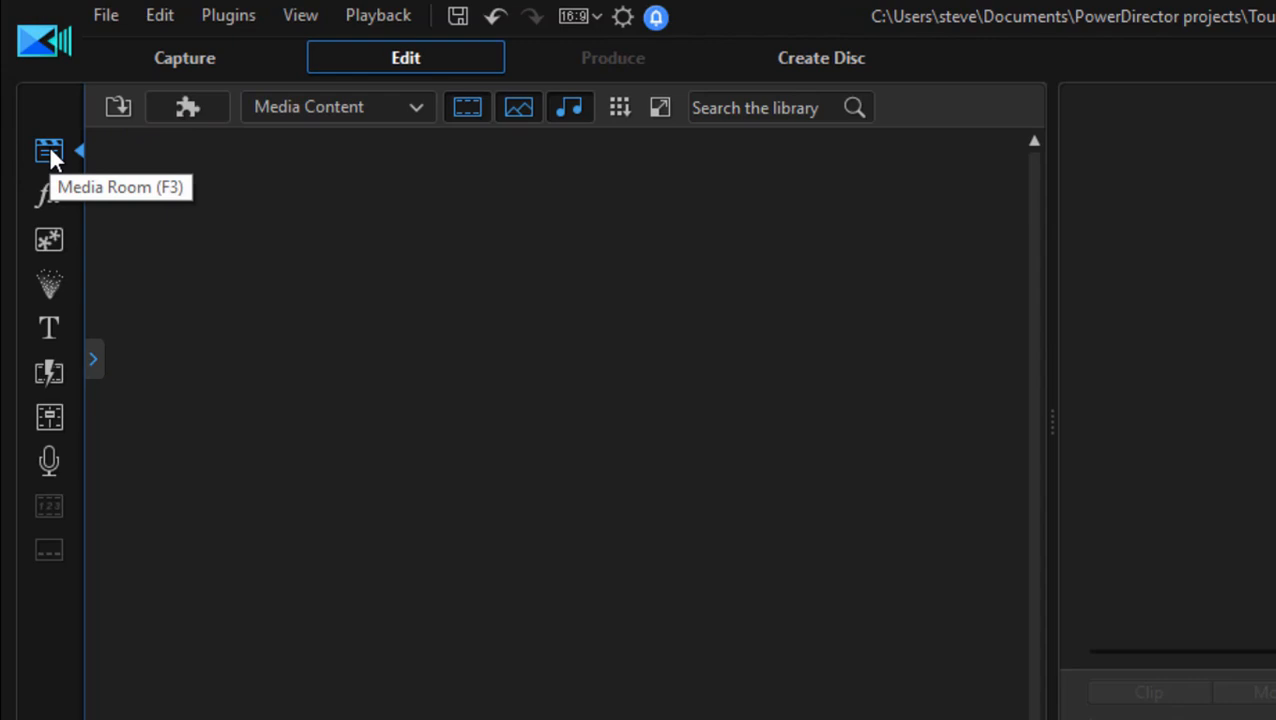
Bring up the Import Media options in the Media Room
left_click(122, 108)
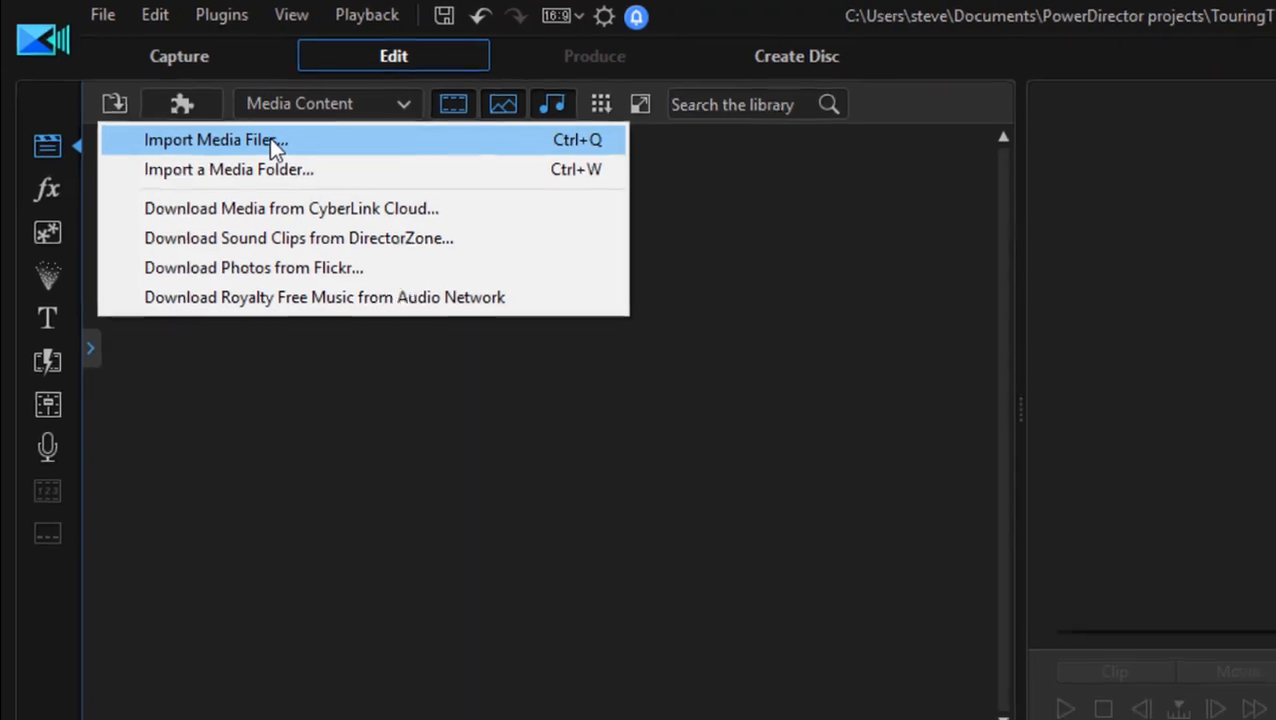
Import 00009.MTS, 00011.MTS, 00012.MTS and 00013.MTS from the Videos folder into the library
left_click(224, 140)
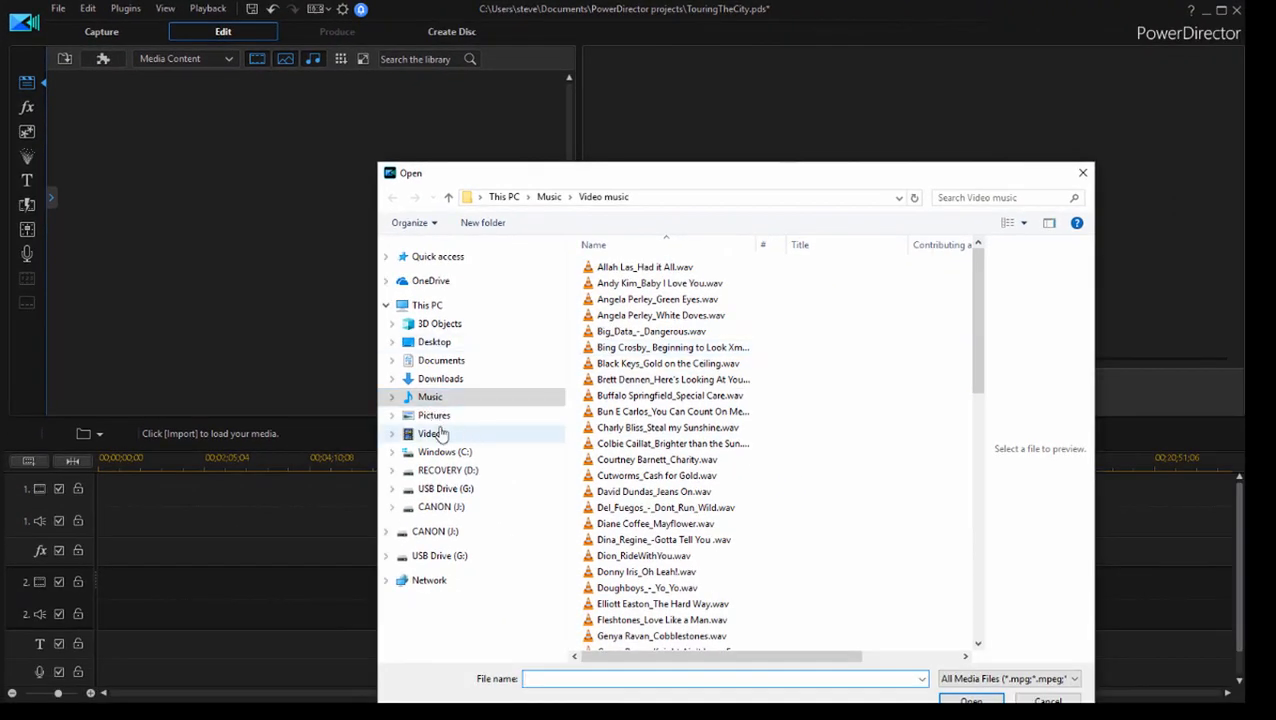
left_click(430, 434)
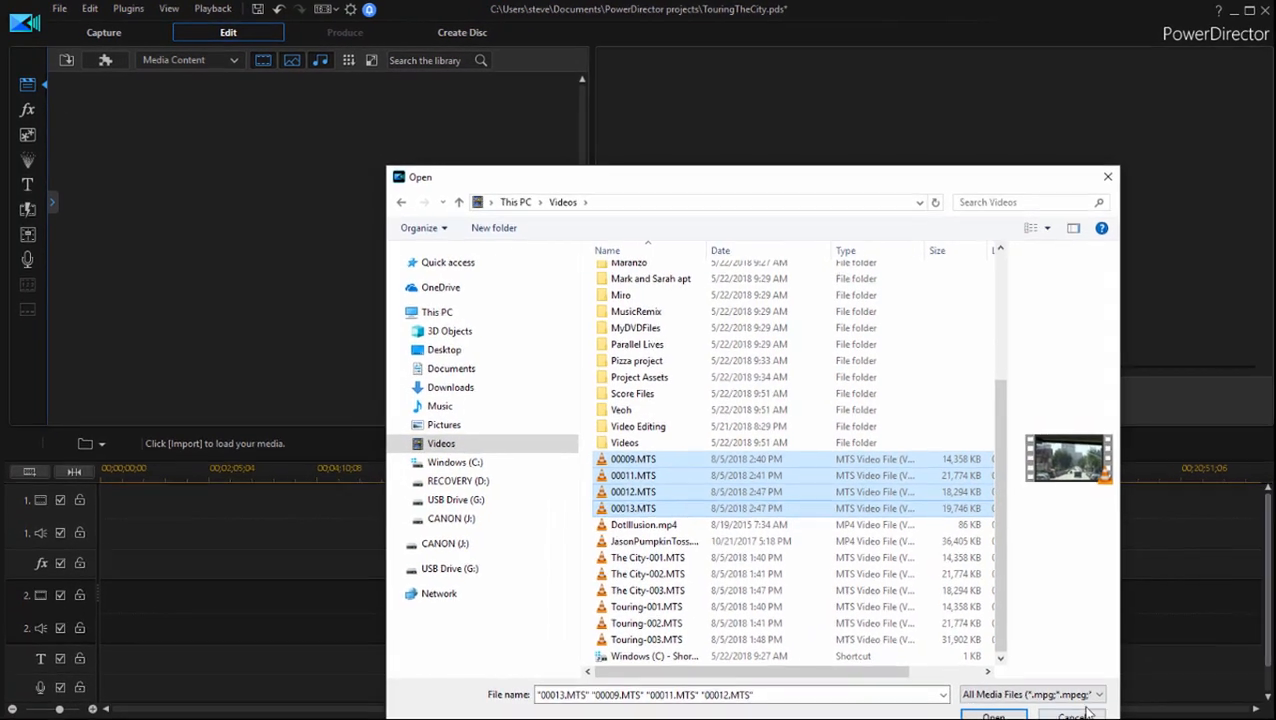
left_click(988, 716)
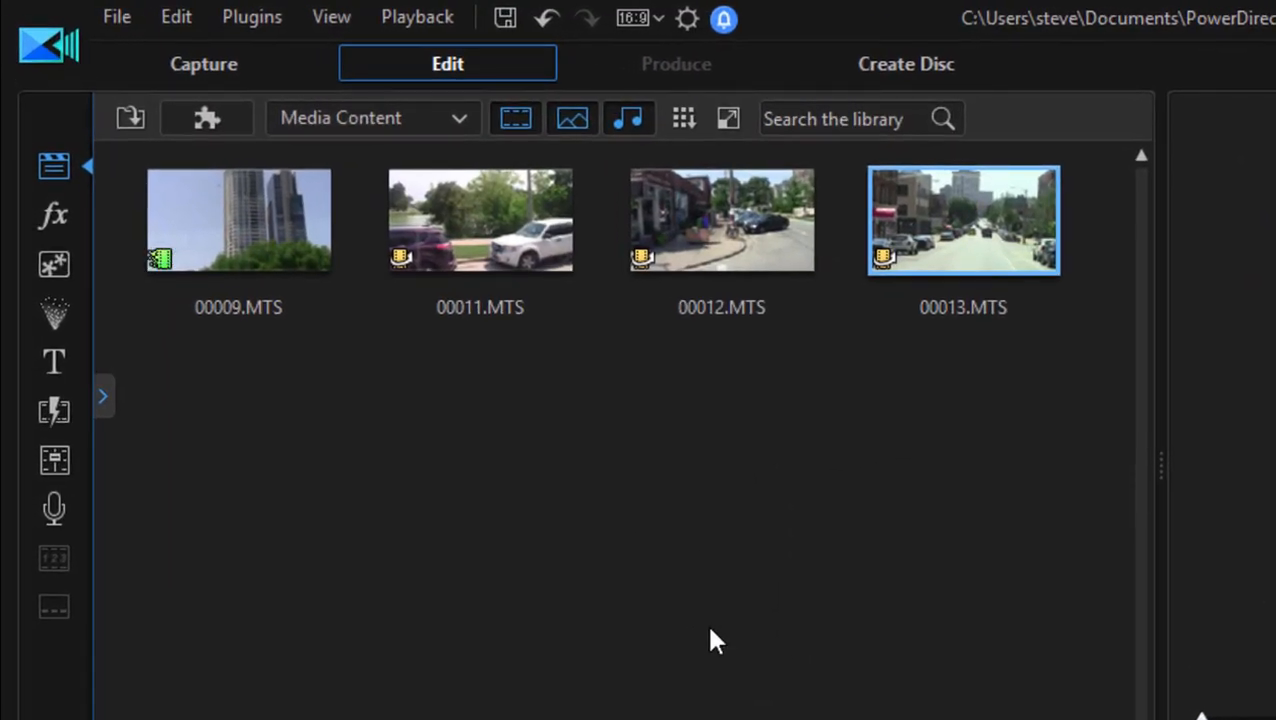
left_click(130, 116)
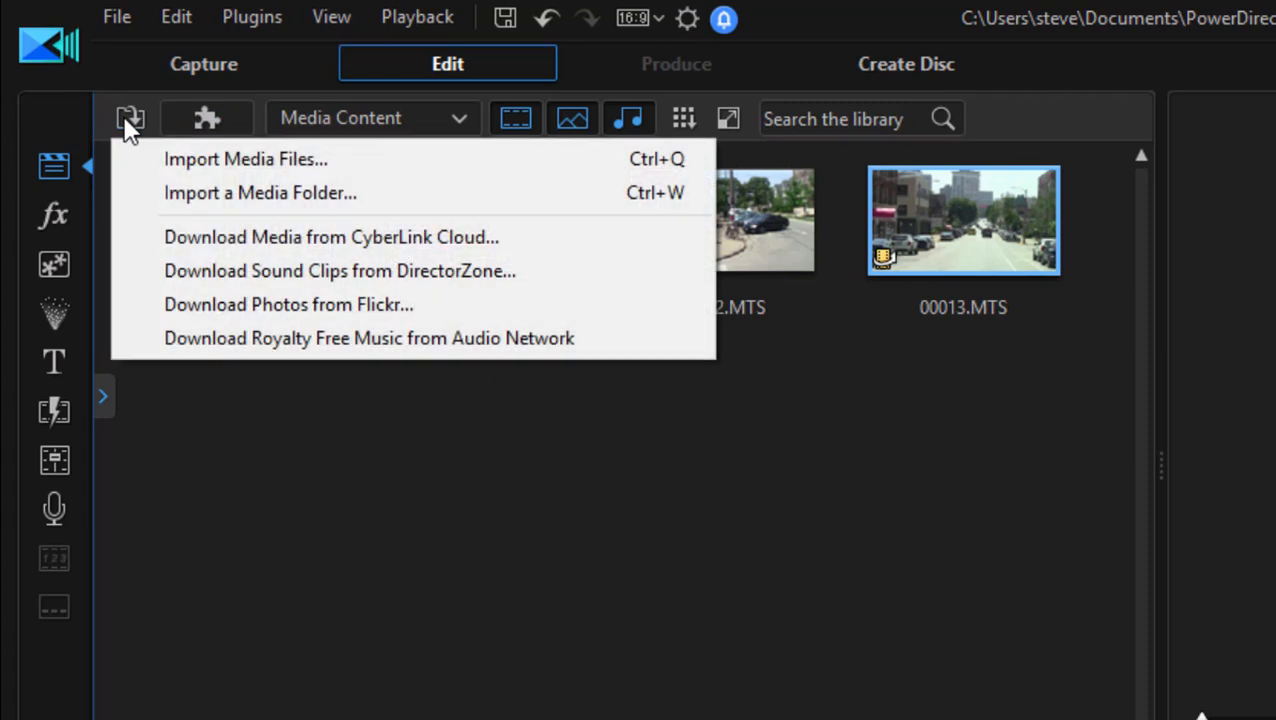
mouse_move(140, 148)
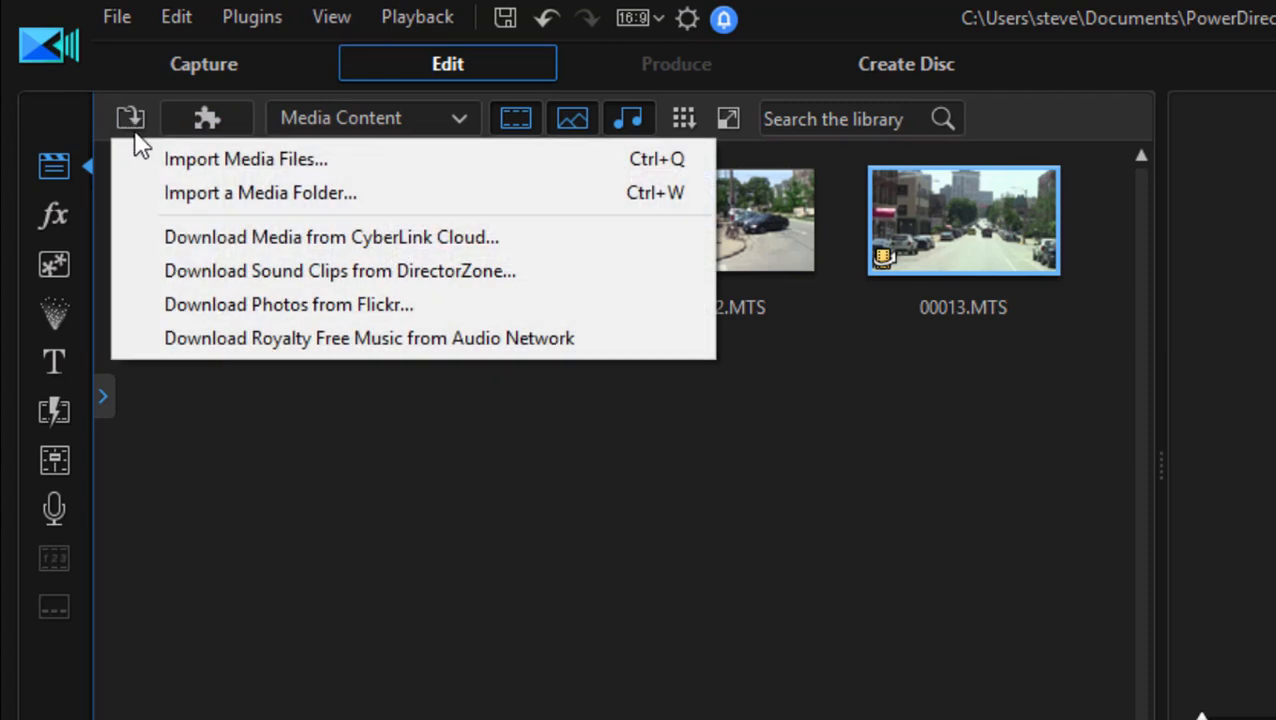
mouse_move(662, 280)
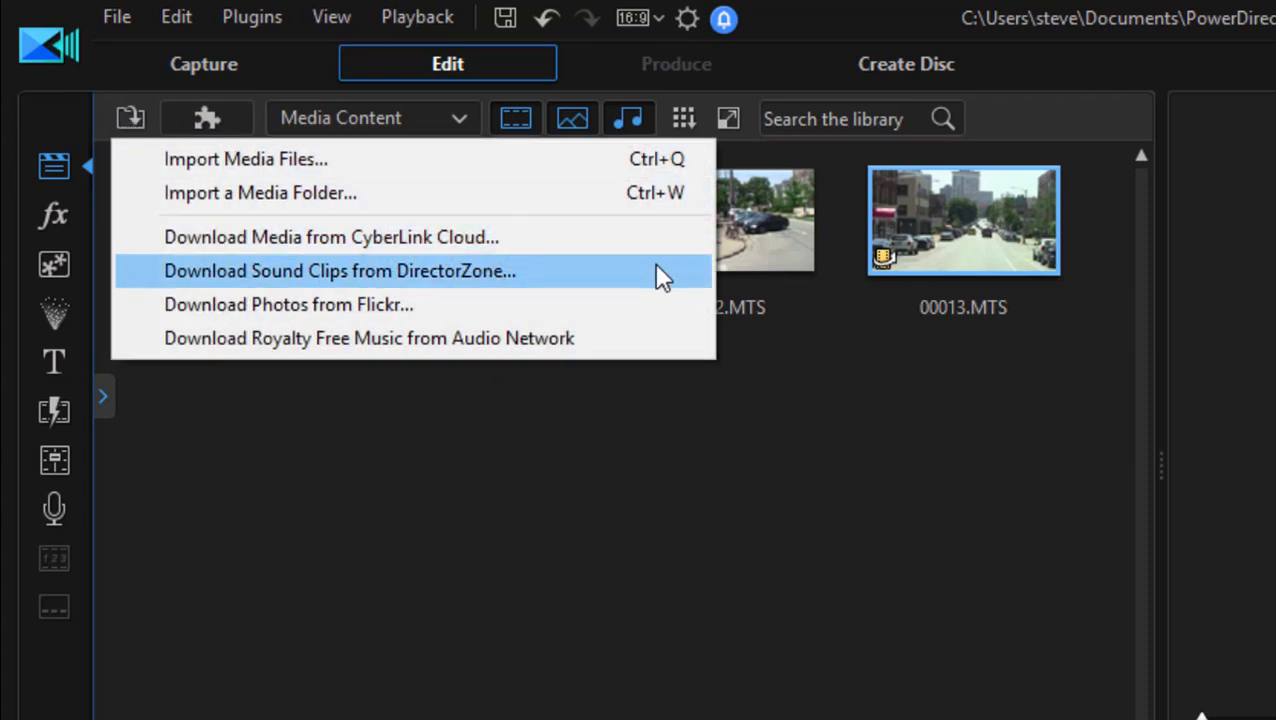
mouse_move(668, 250)
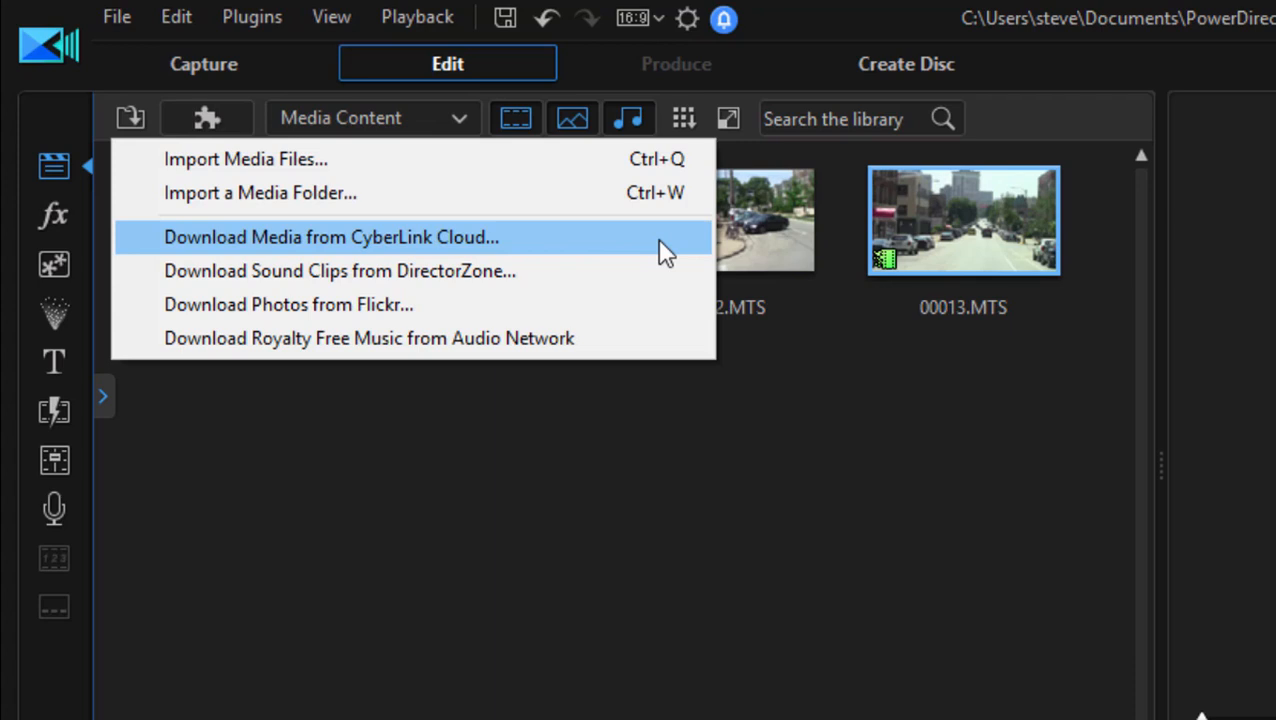
mouse_move(584, 280)
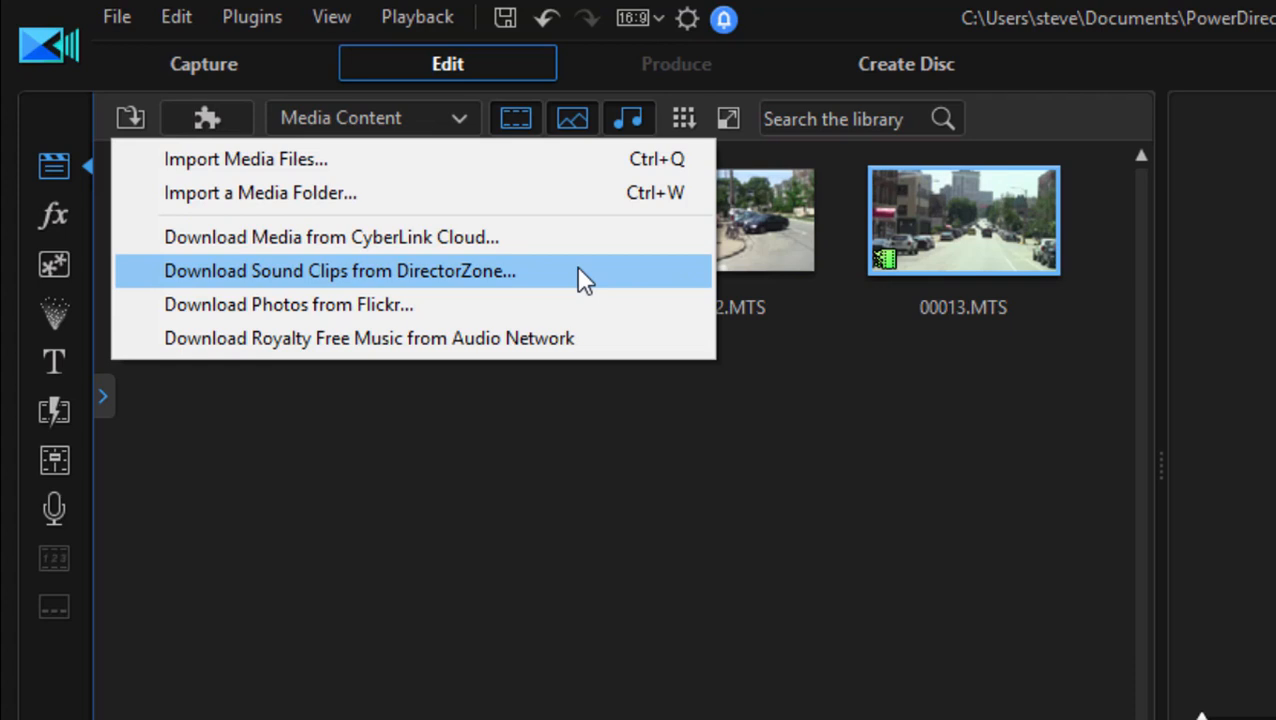
mouse_move(644, 344)
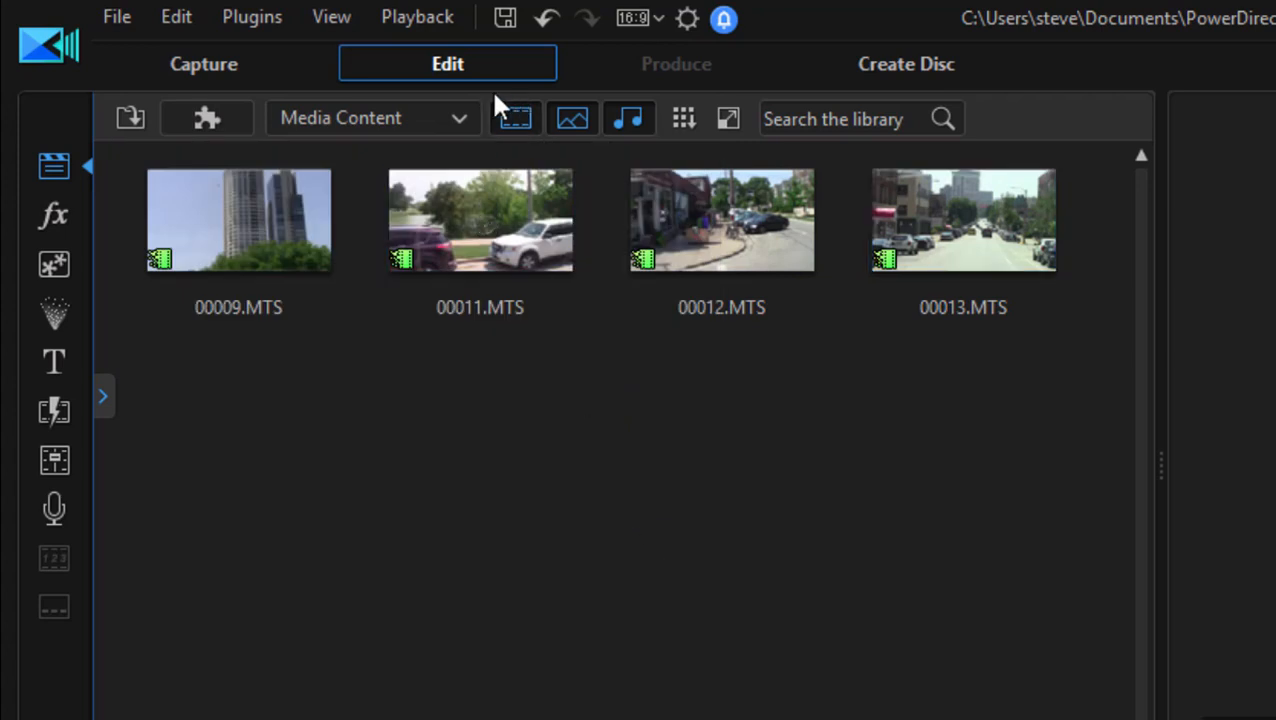
mouse_move(462, 130)
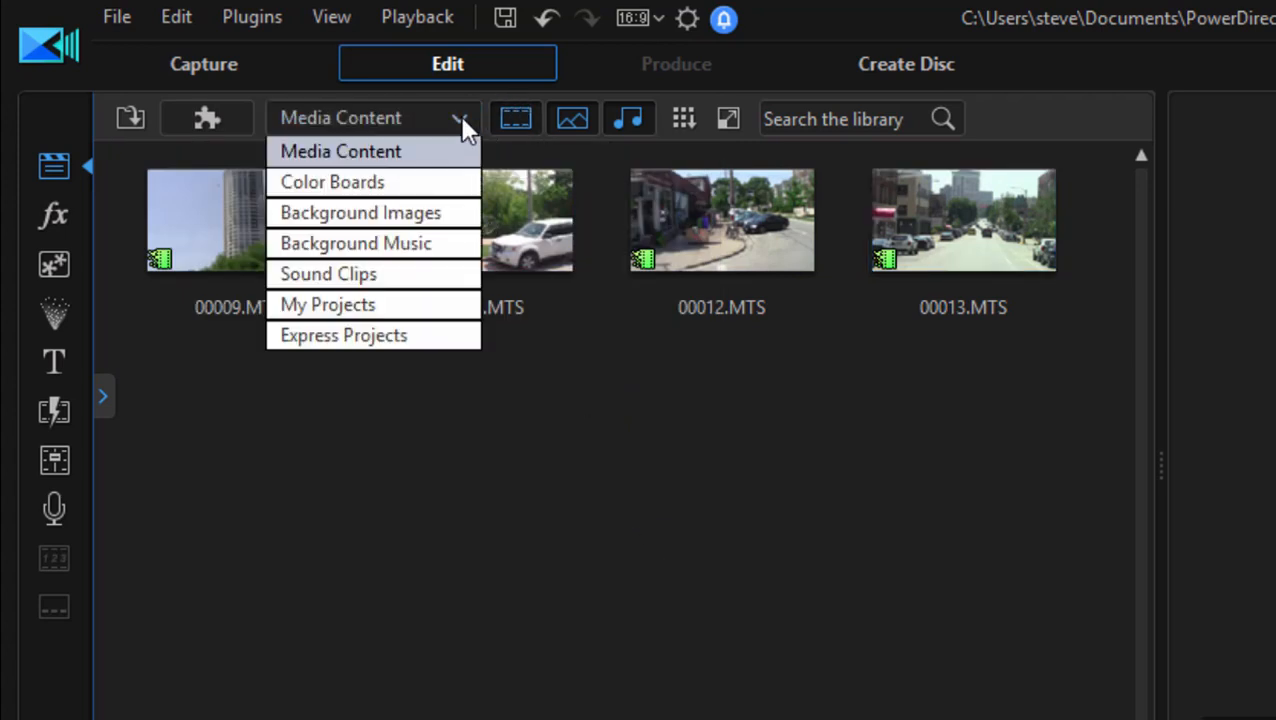
left_click(332, 180)
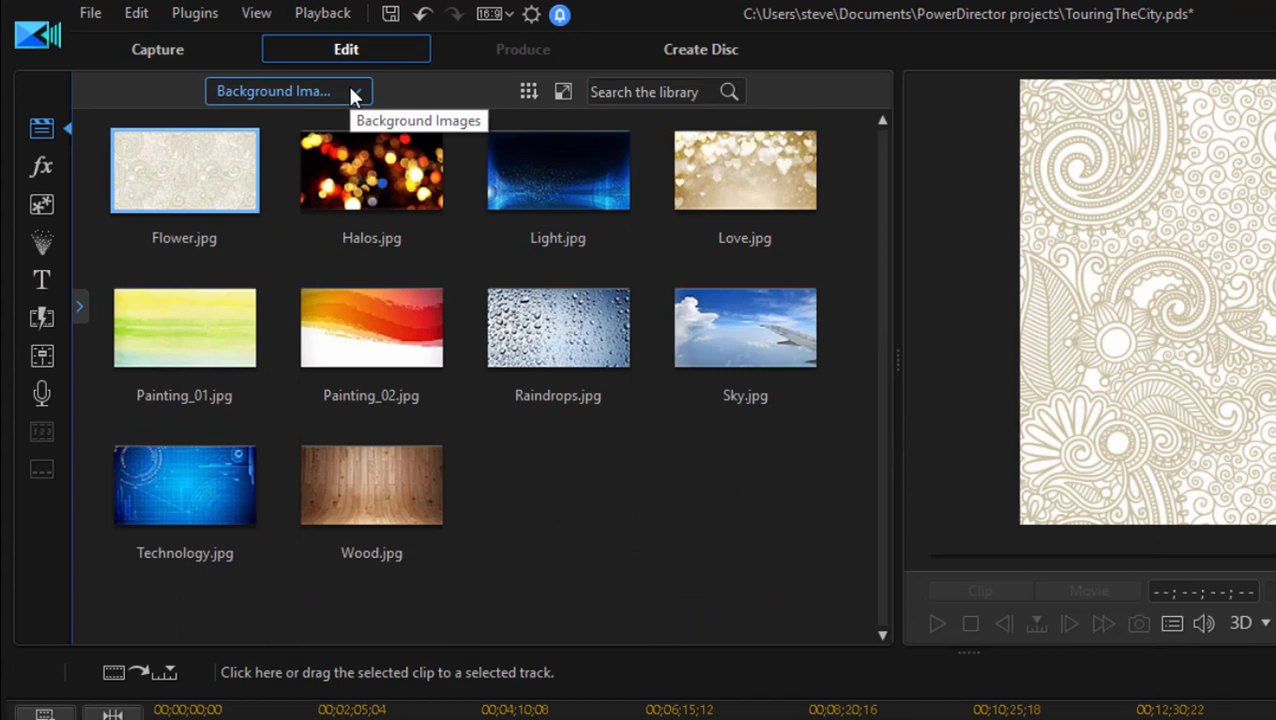
left_click(288, 92)
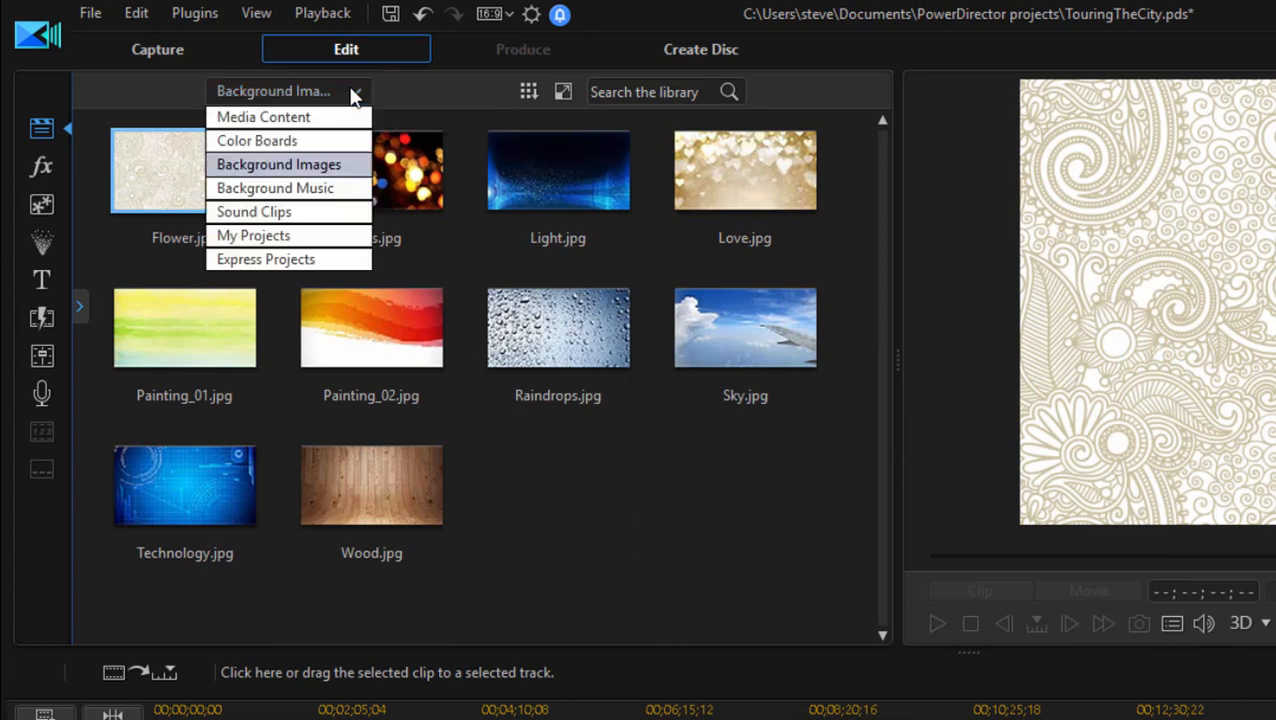
left_click(274, 188)
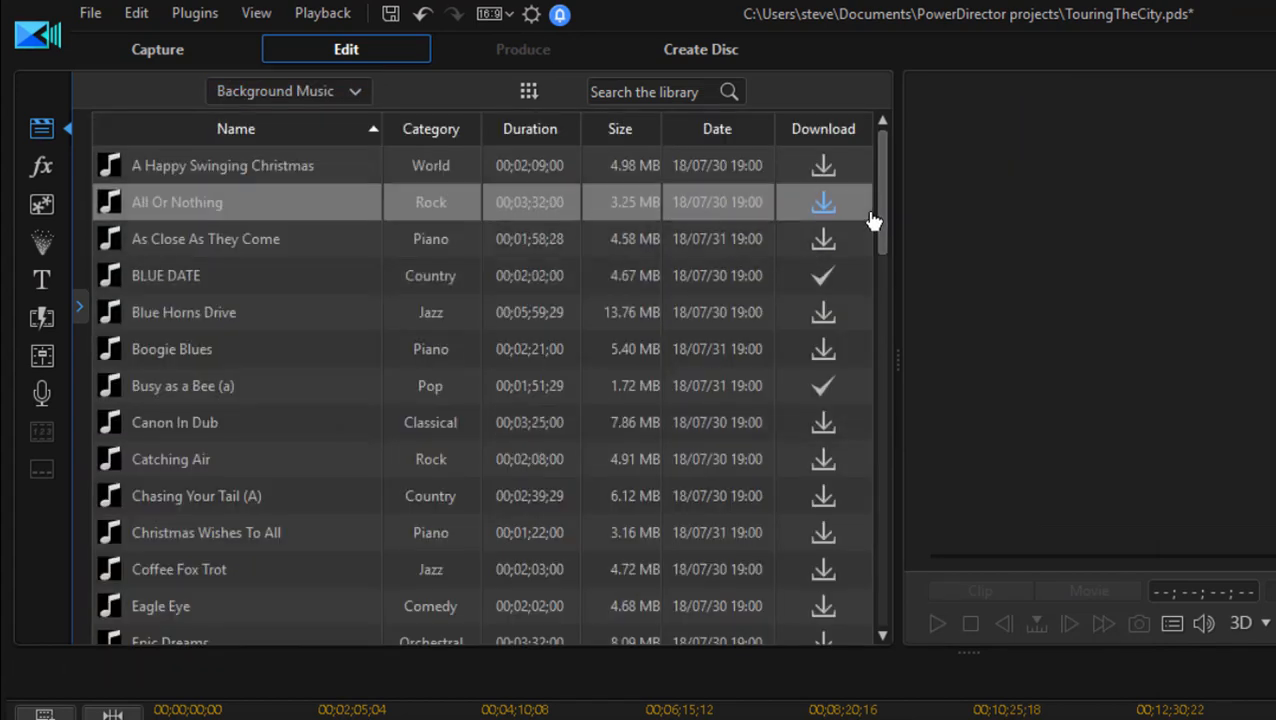
scroll("down", 3)
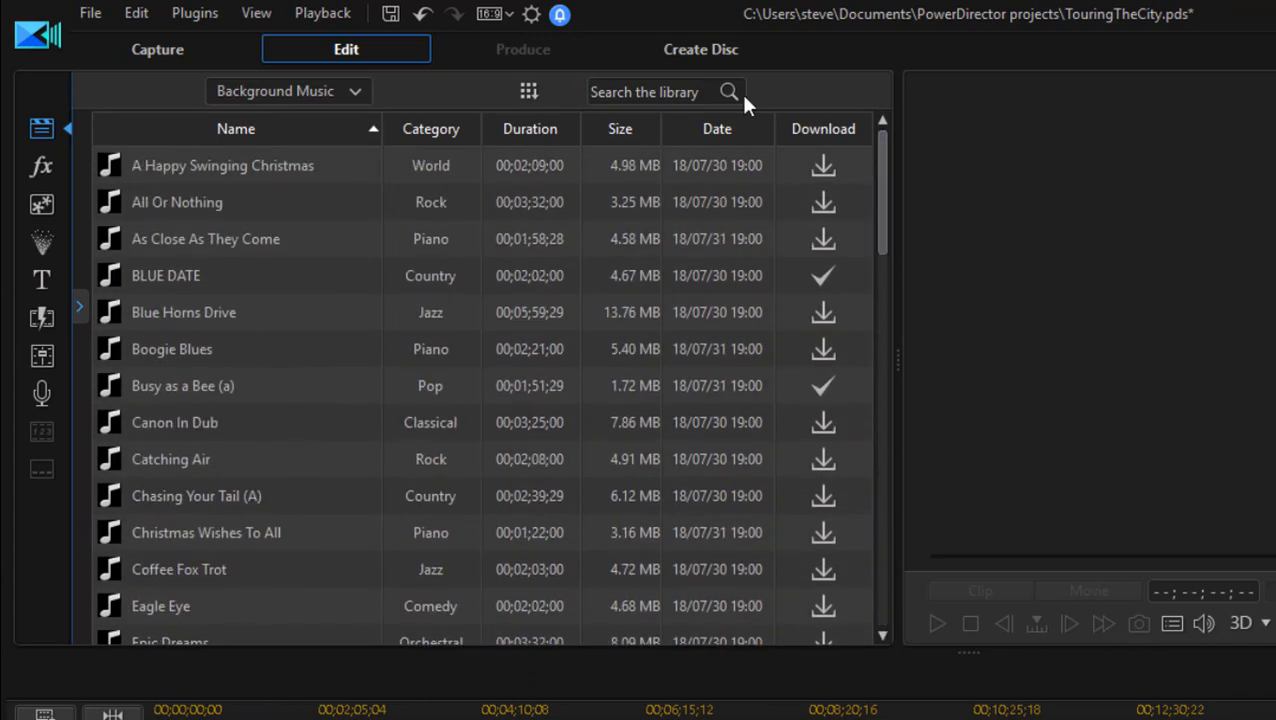
left_click(288, 92)
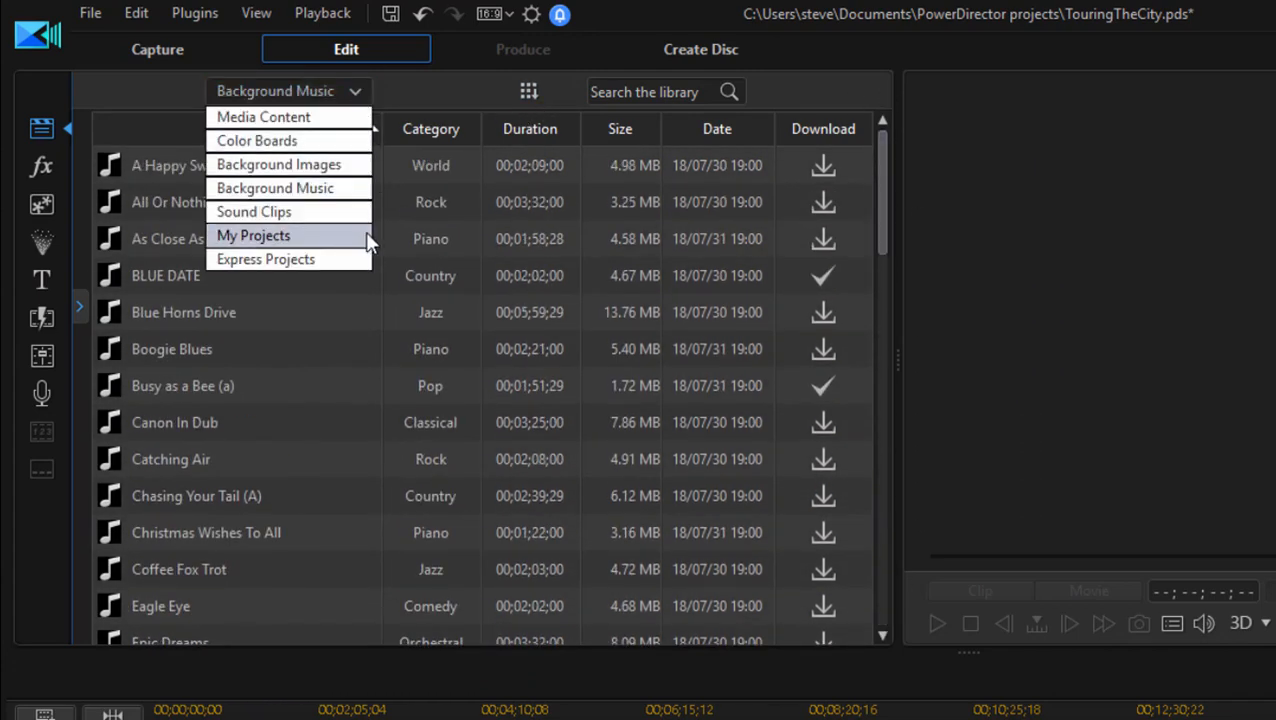
left_click(252, 212)
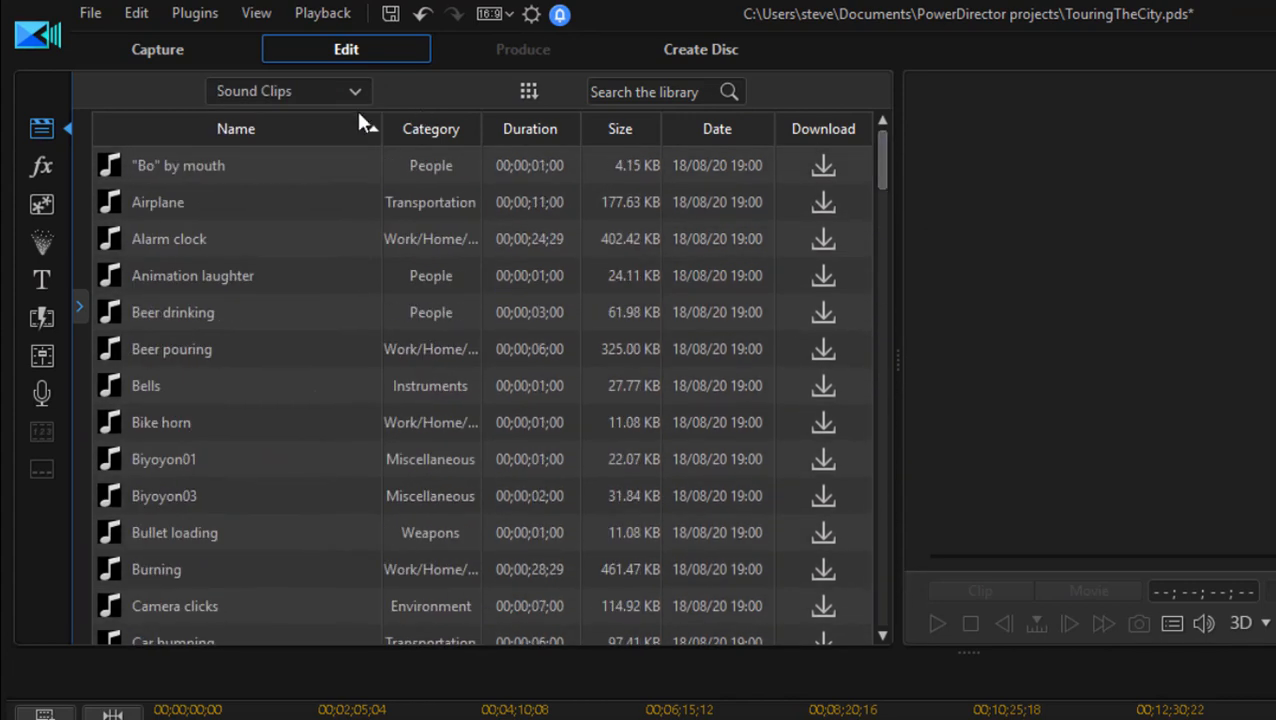
left_click(288, 92)
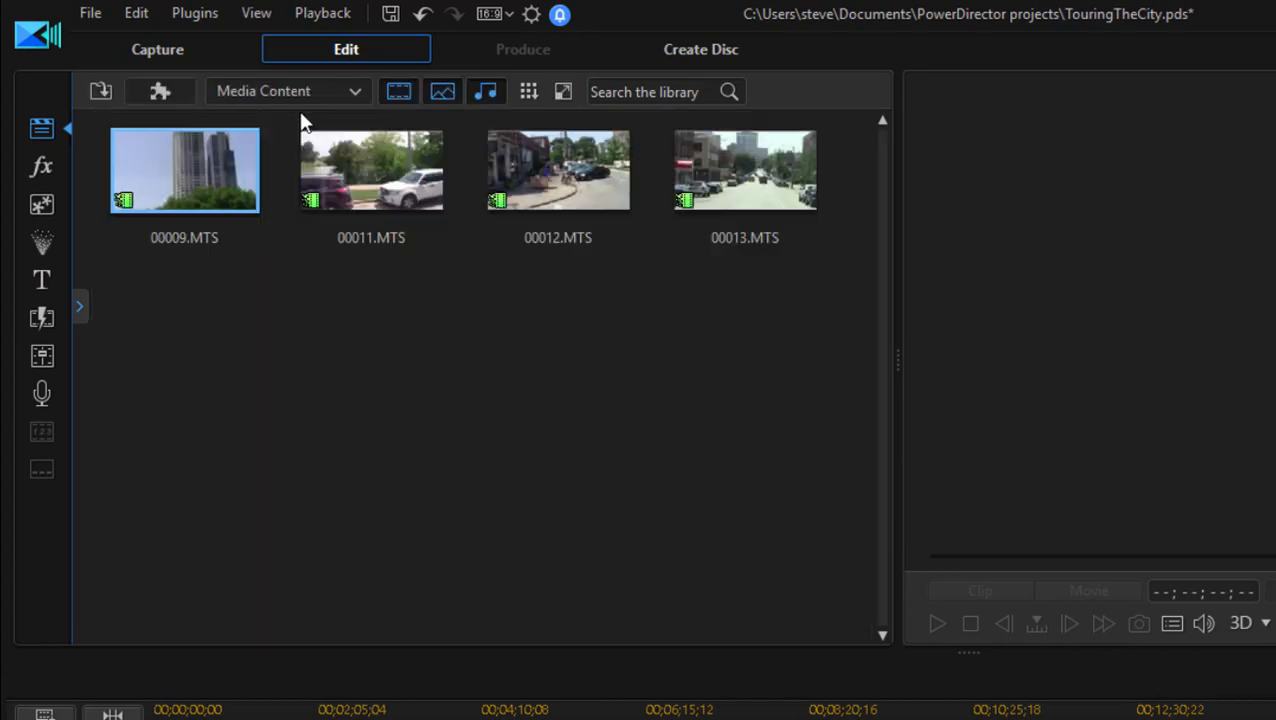